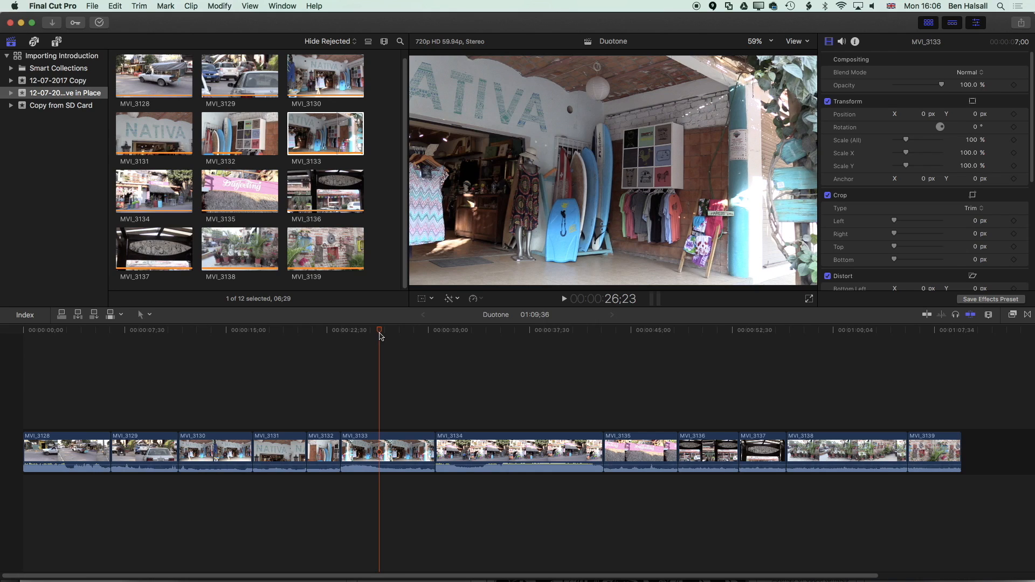
pyautogui.moveTo(380, 338)
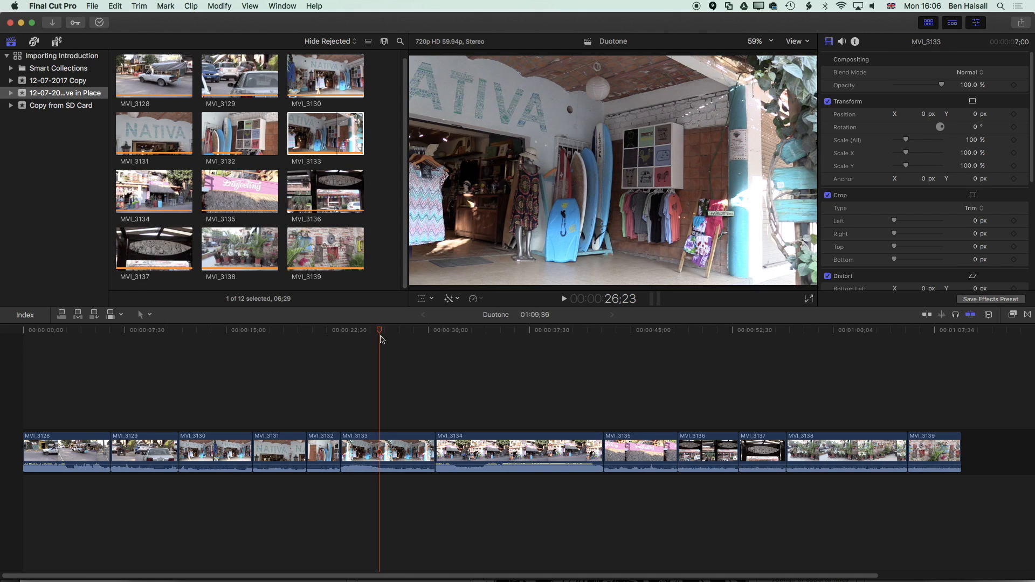
pyautogui.moveTo(376, 351)
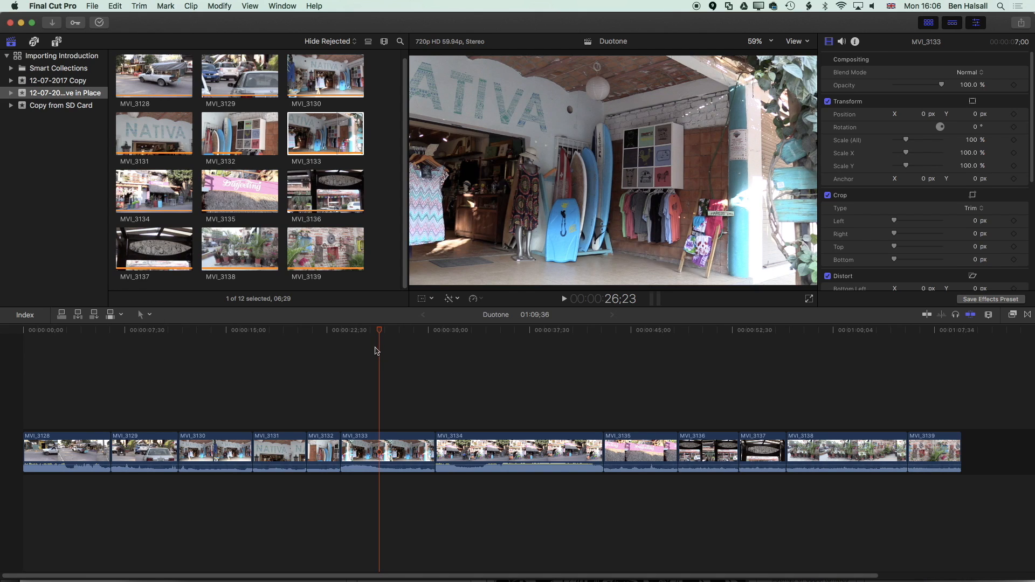
# Reveal timeline clip MVI_3133 in the browser, then reveal its source media file in Finder
pyautogui.rightClick(386, 452)
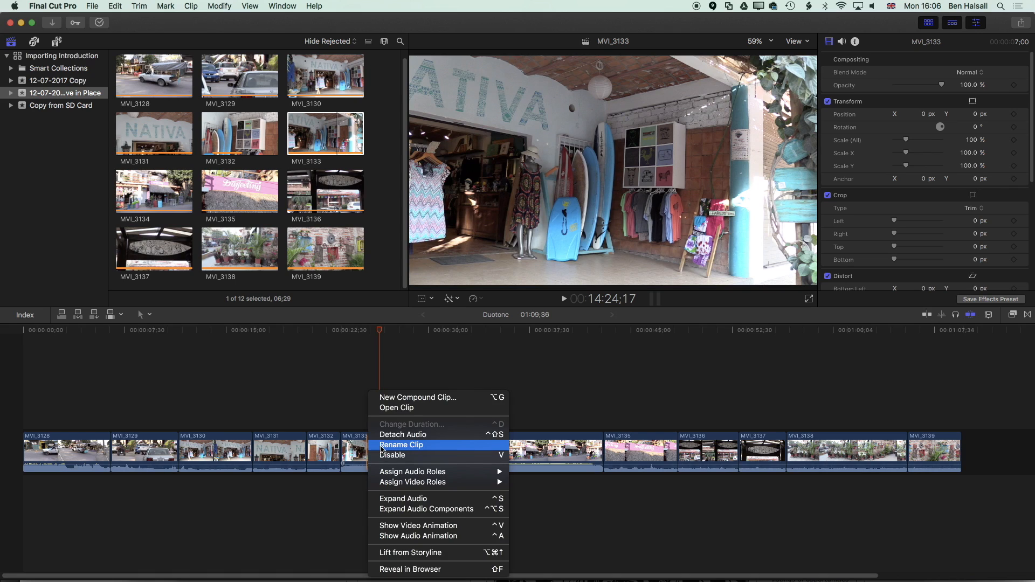
pyautogui.moveTo(409, 569)
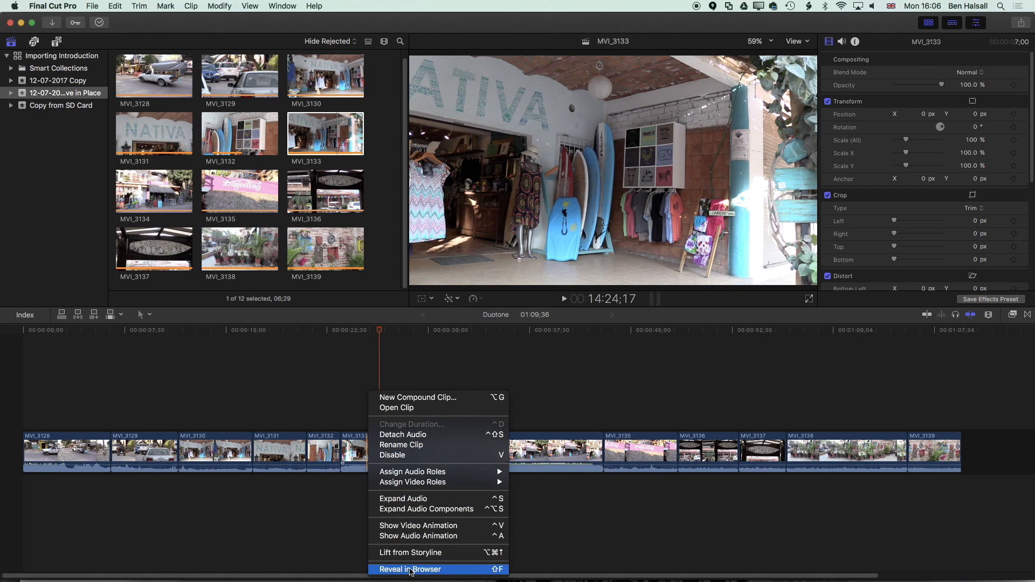
pyautogui.click(409, 569)
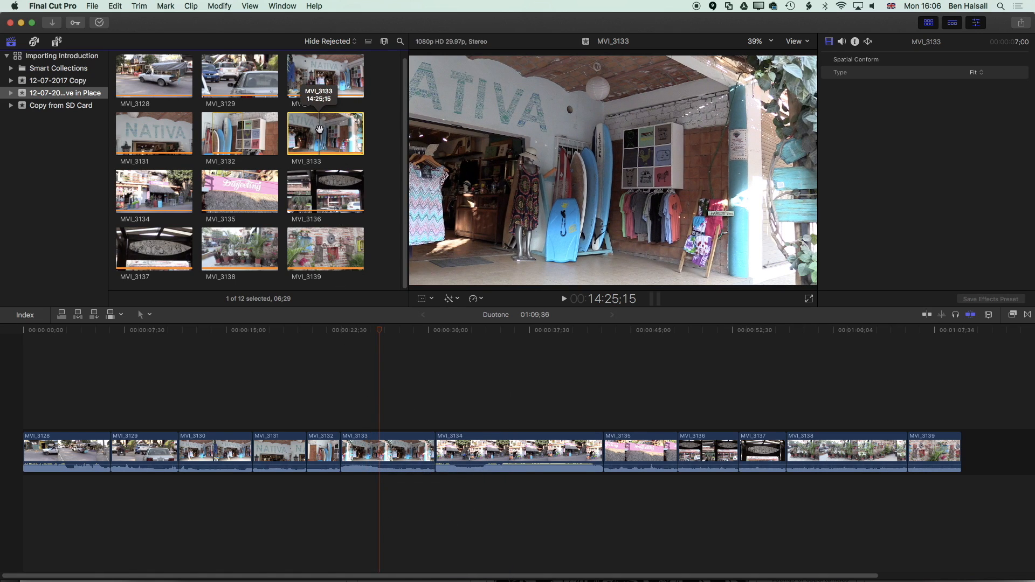
pyautogui.rightClick(325, 134)
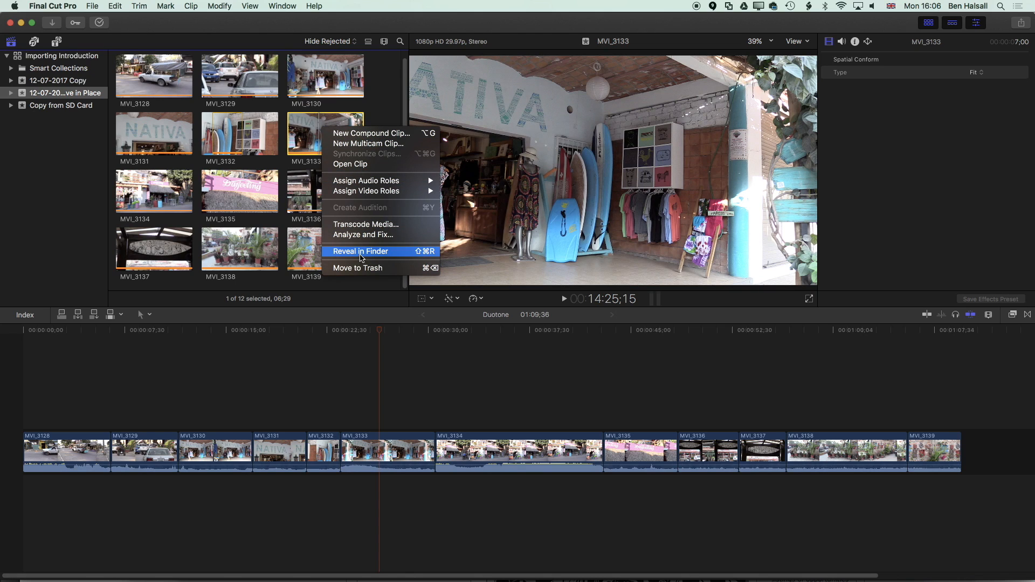
pyautogui.click(360, 252)
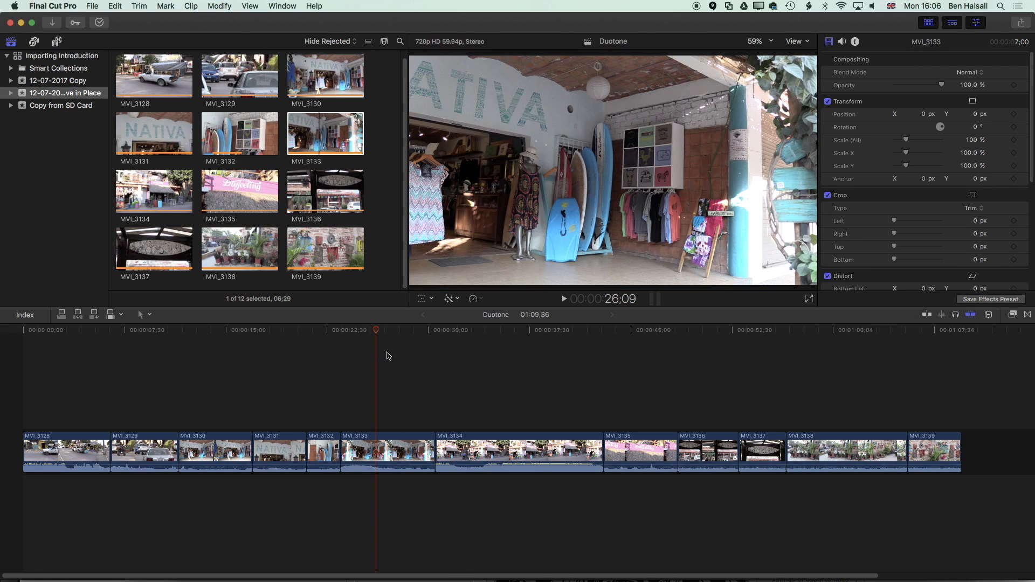
pyautogui.moveTo(382, 357)
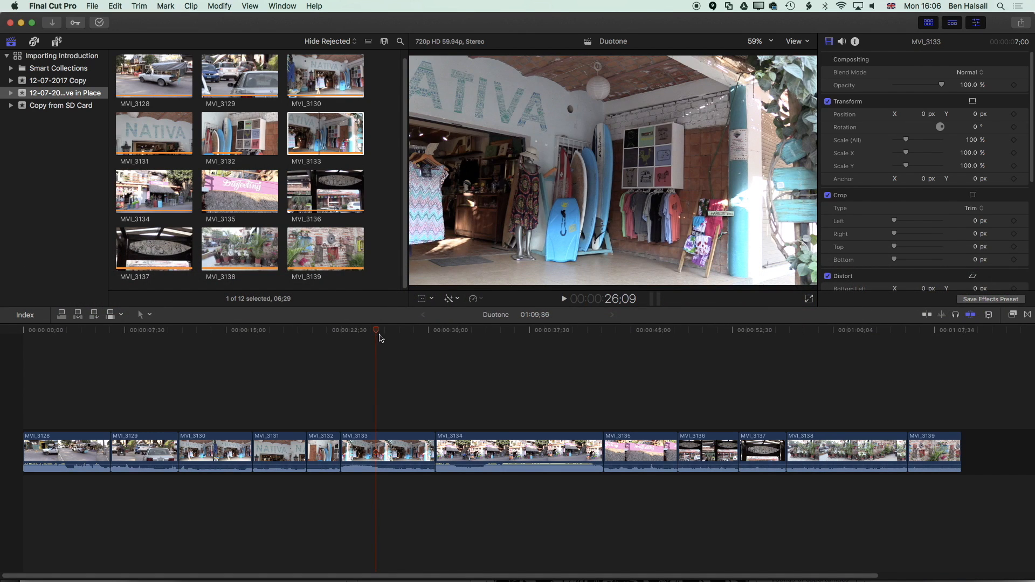
pyautogui.moveTo(377, 341)
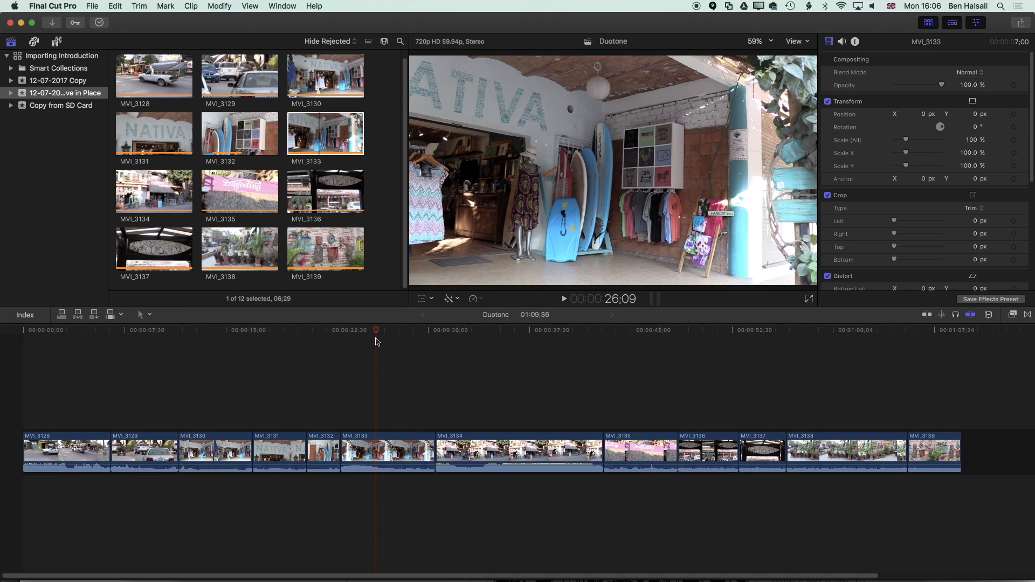
pyautogui.moveTo(375, 348)
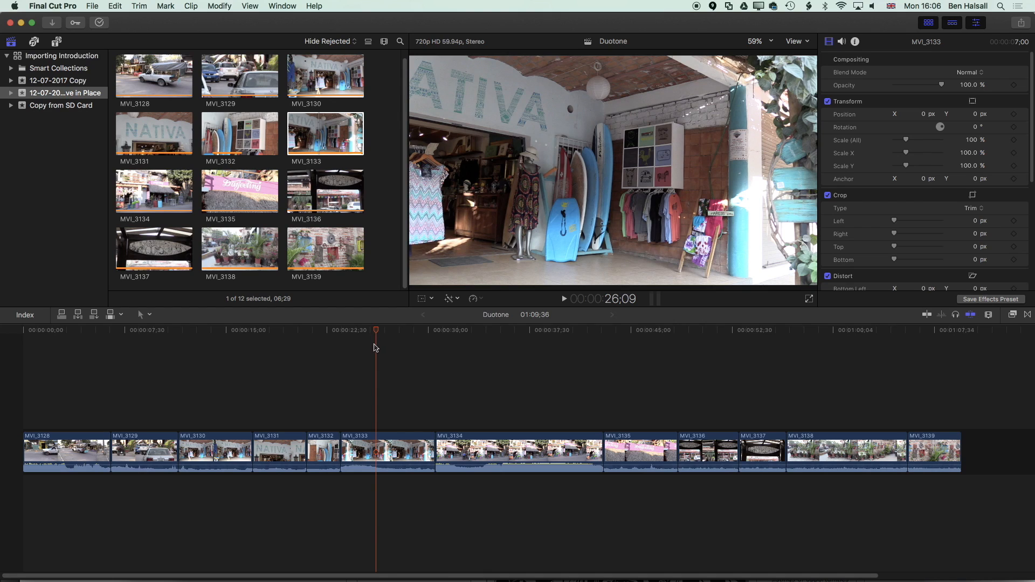
pyautogui.moveTo(362, 324)
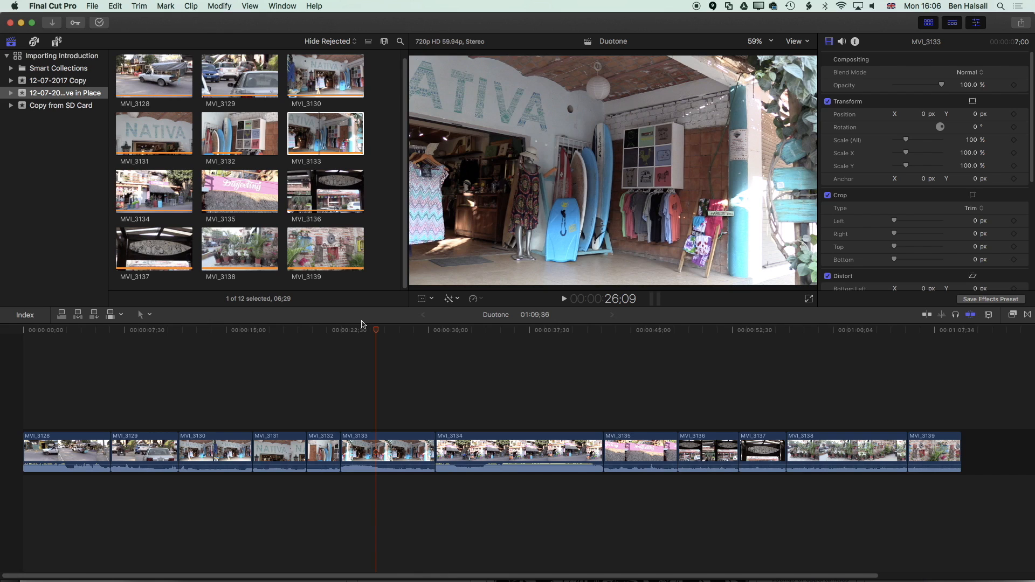
pyautogui.moveTo(388, 339)
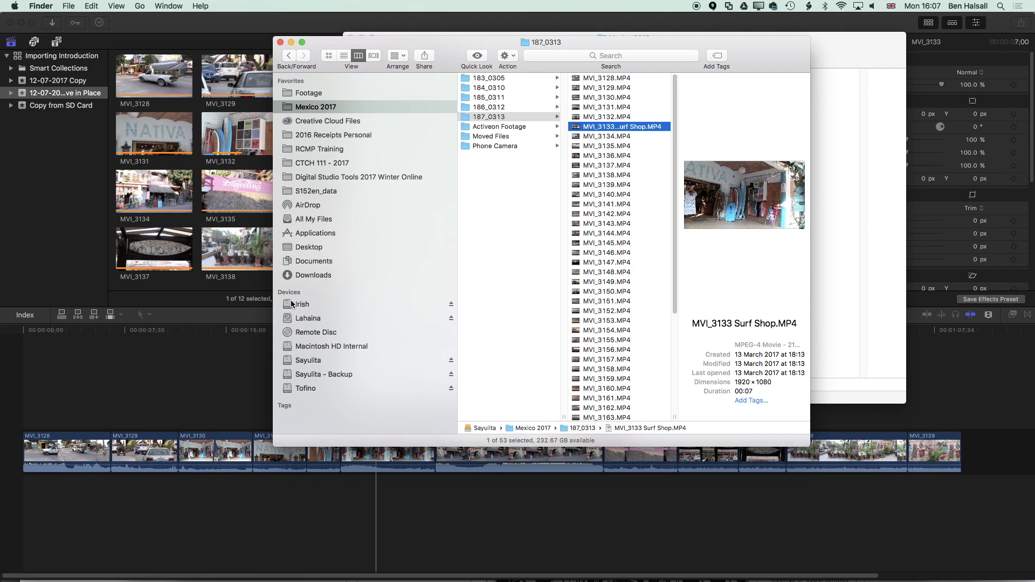
pyautogui.moveTo(415, 269)
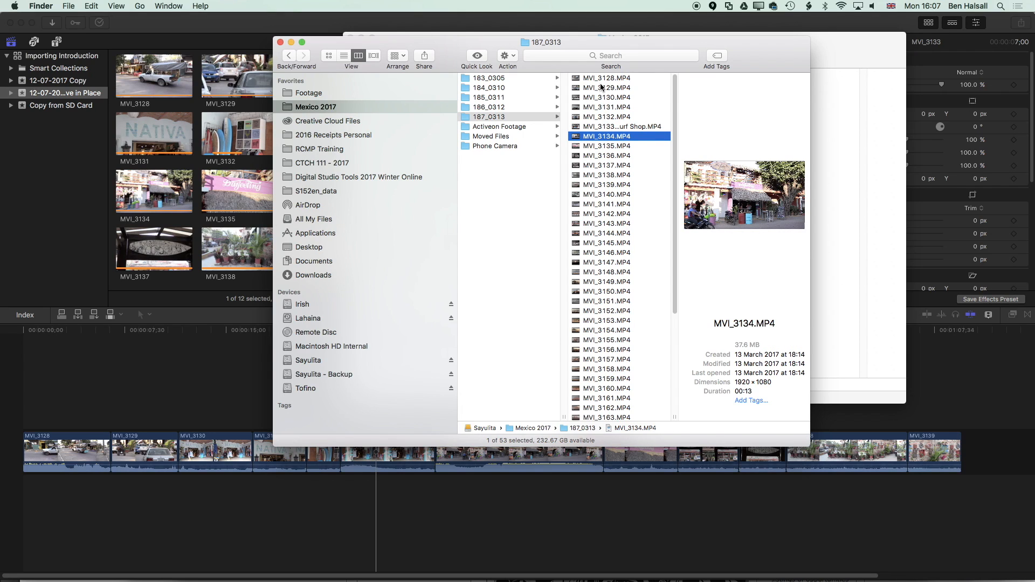
# Tag clips MVI_3129–MVI_3142 green and view them in the Moved Files folder, selecting MVI_3129.MP4
pyautogui.click(605, 214)
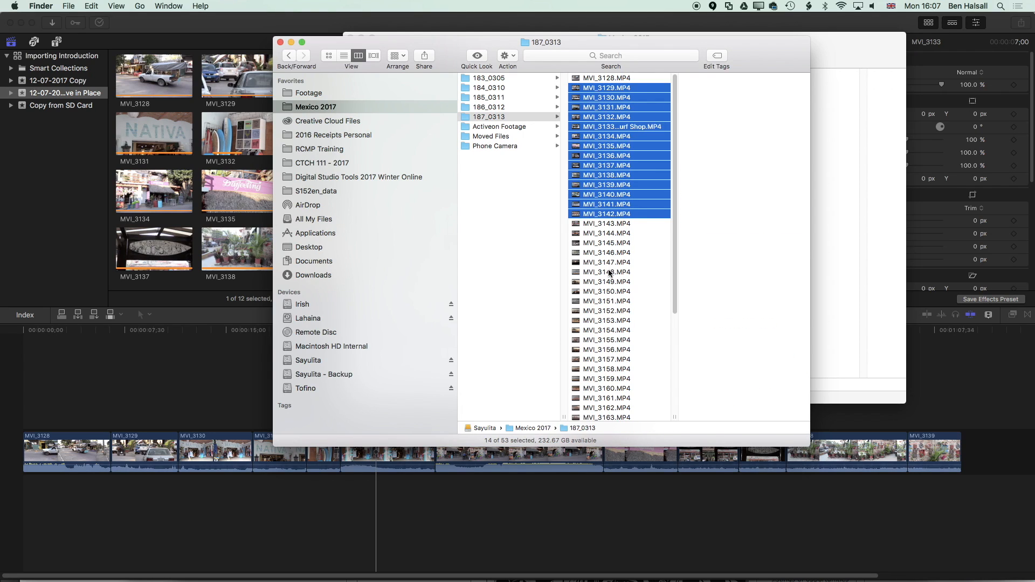
pyautogui.moveTo(597, 232)
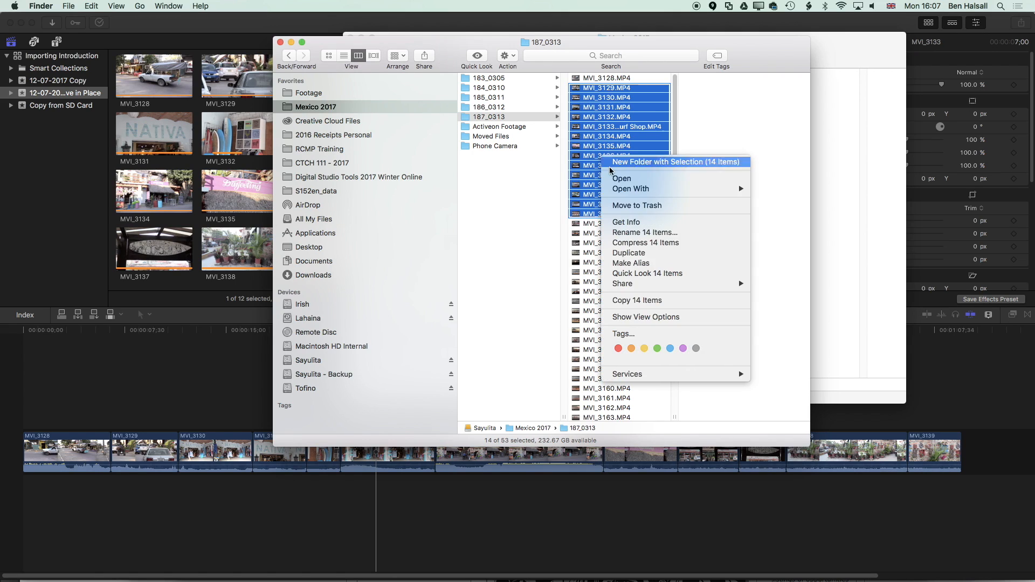
pyautogui.moveTo(658, 348)
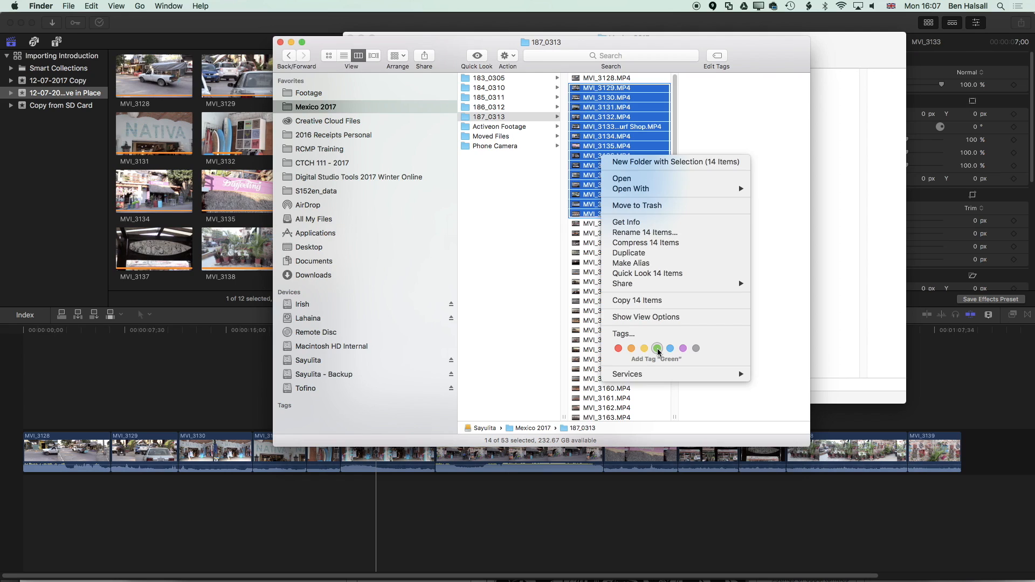
pyautogui.click(657, 348)
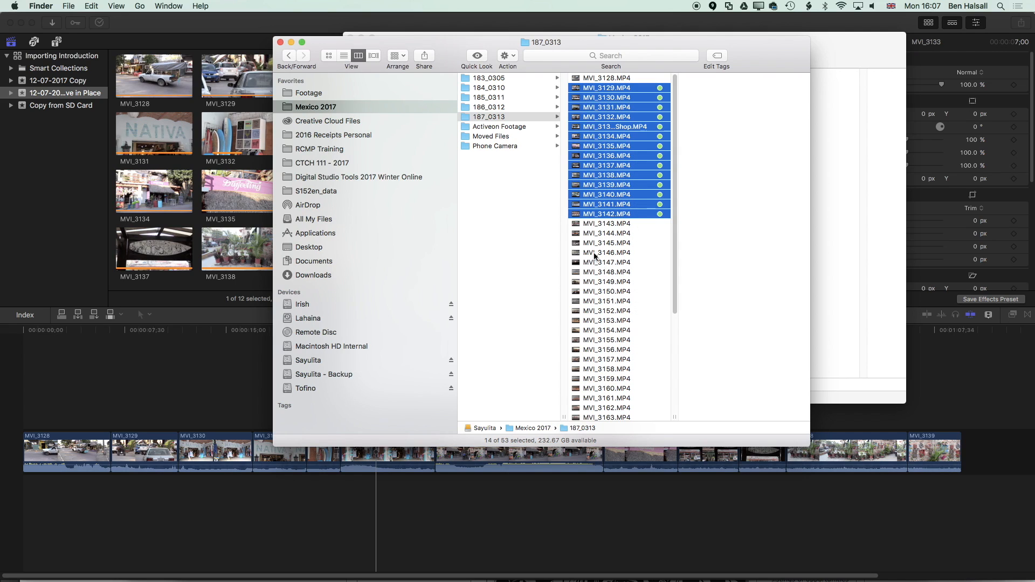
pyautogui.moveTo(572, 221)
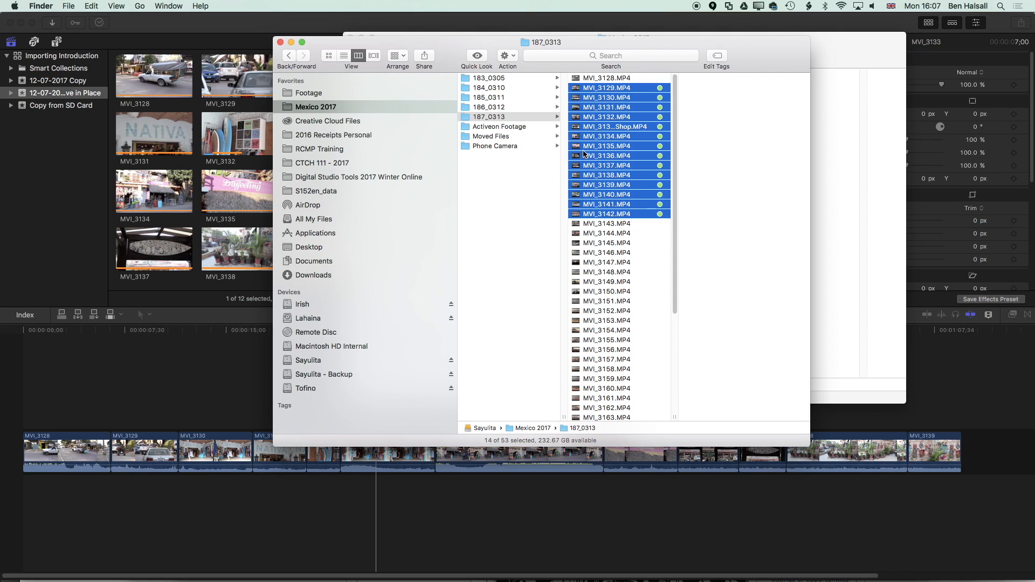
pyautogui.moveTo(511, 142)
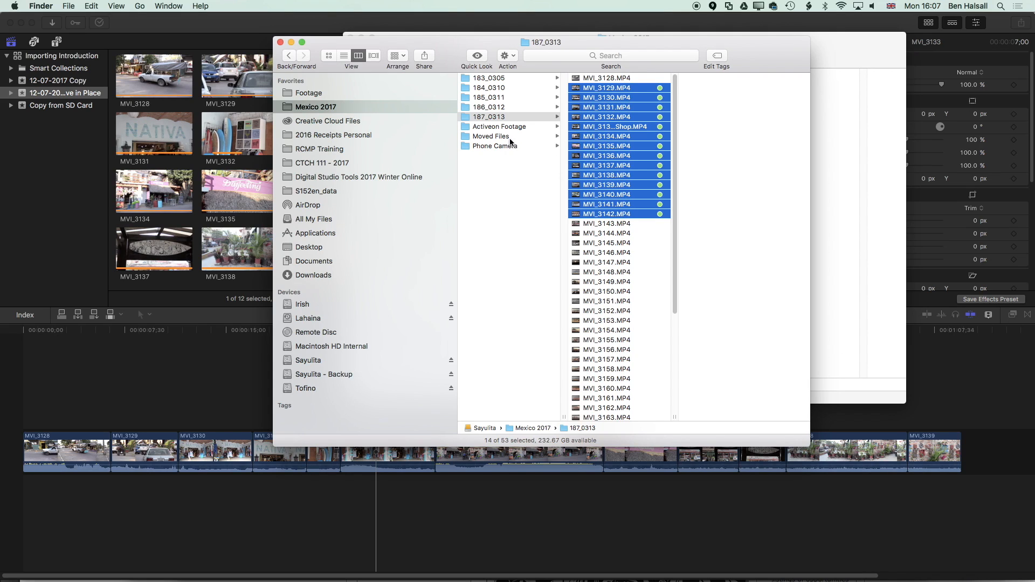
pyautogui.moveTo(493, 138)
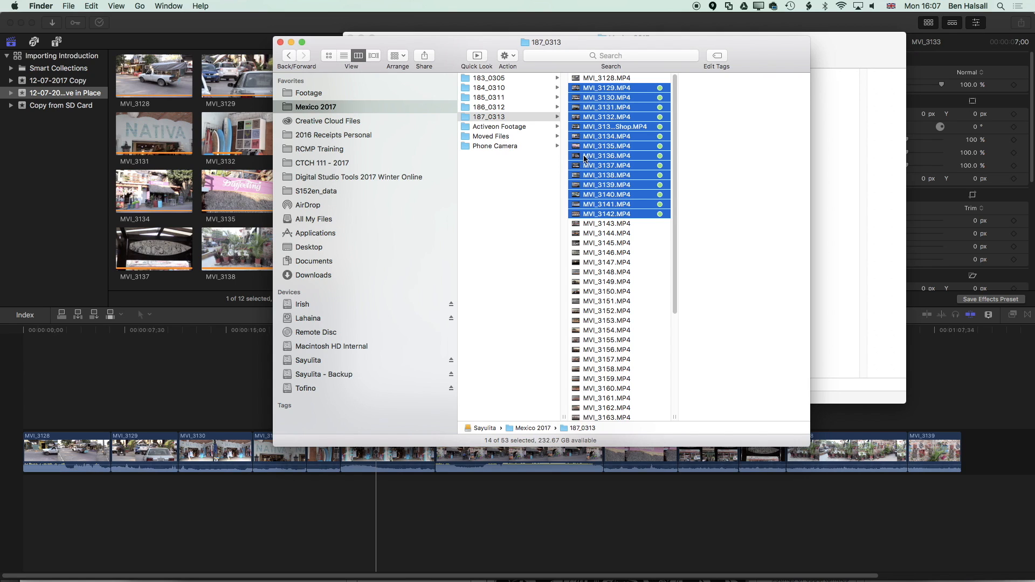
pyautogui.moveTo(497, 142)
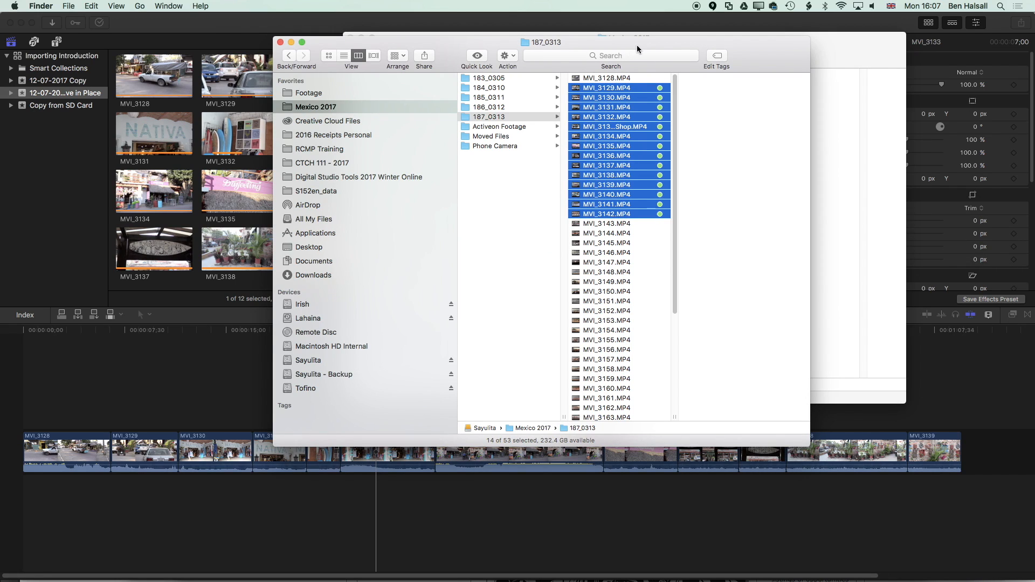
pyautogui.click(492, 135)
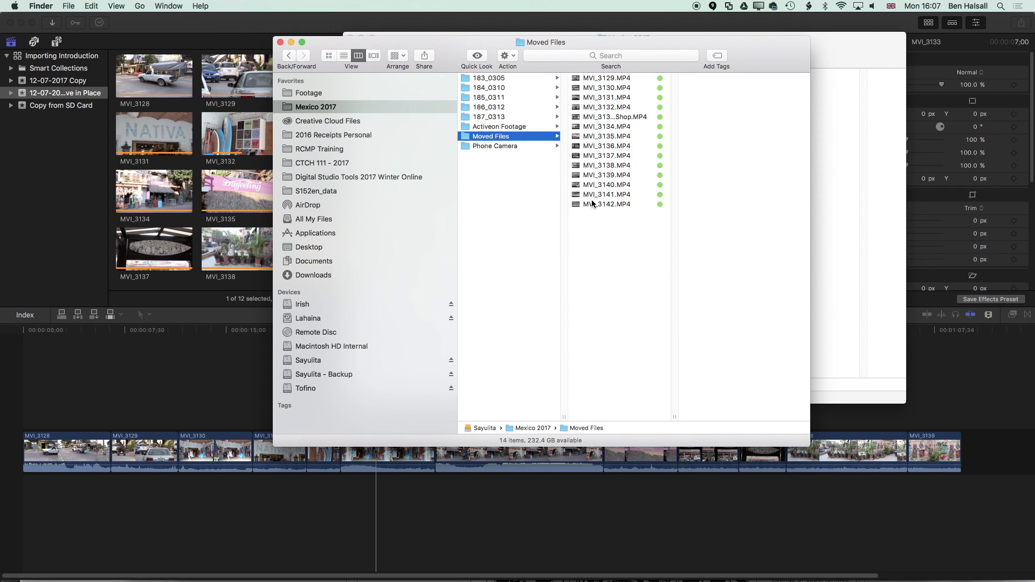
pyautogui.moveTo(496, 121)
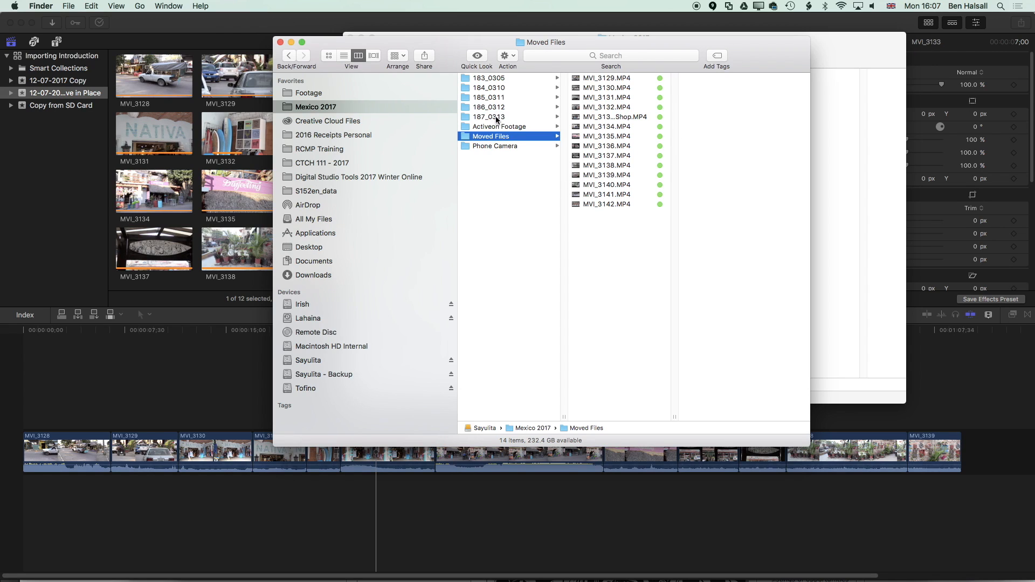
pyautogui.click(488, 117)
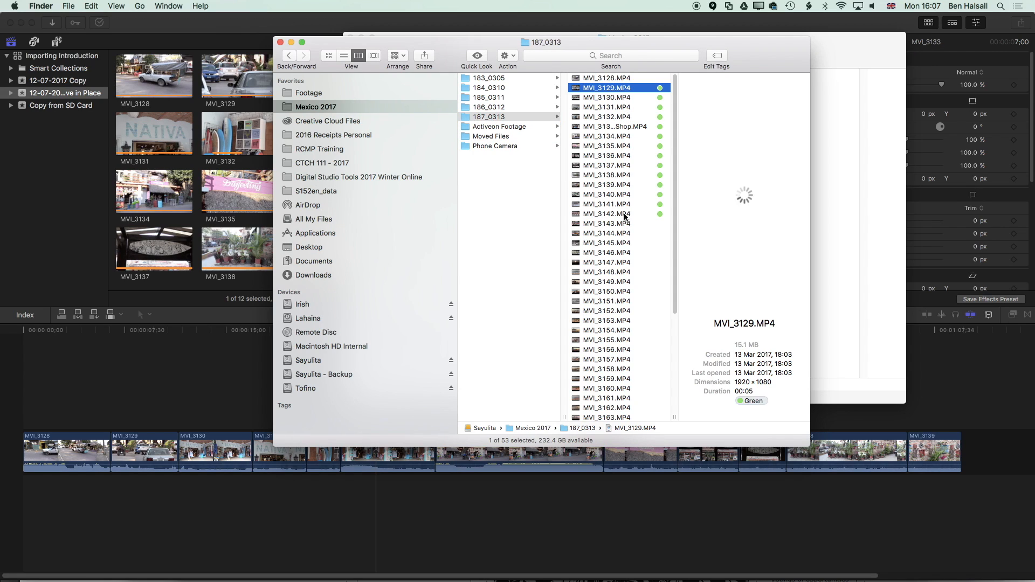
# Leave the Finder window and return to Final Cut Pro, where the clips show as missing
pyautogui.click(606, 214)
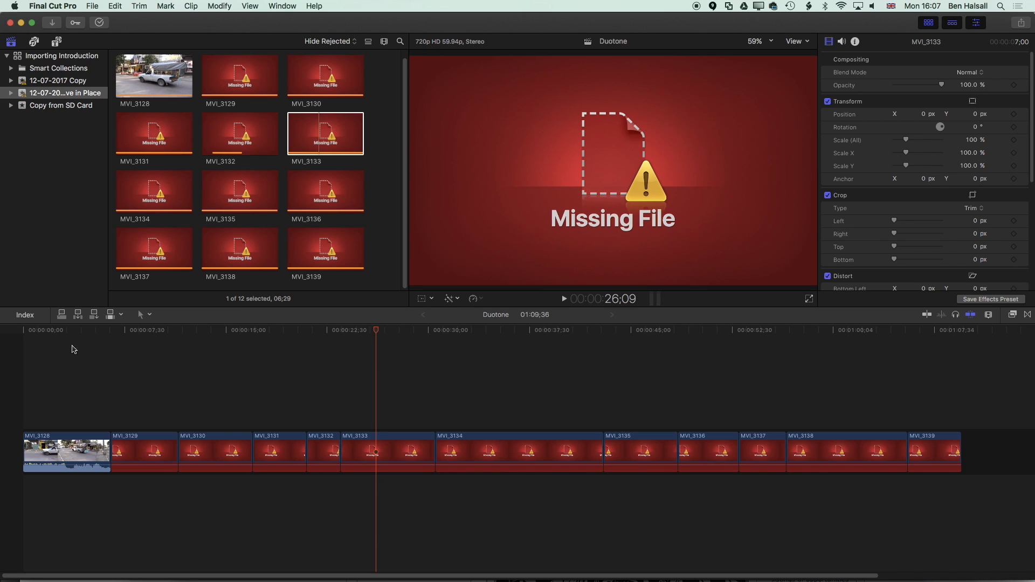
# Select the missing clip MVI_3129 in the browser
pyautogui.click(198, 339)
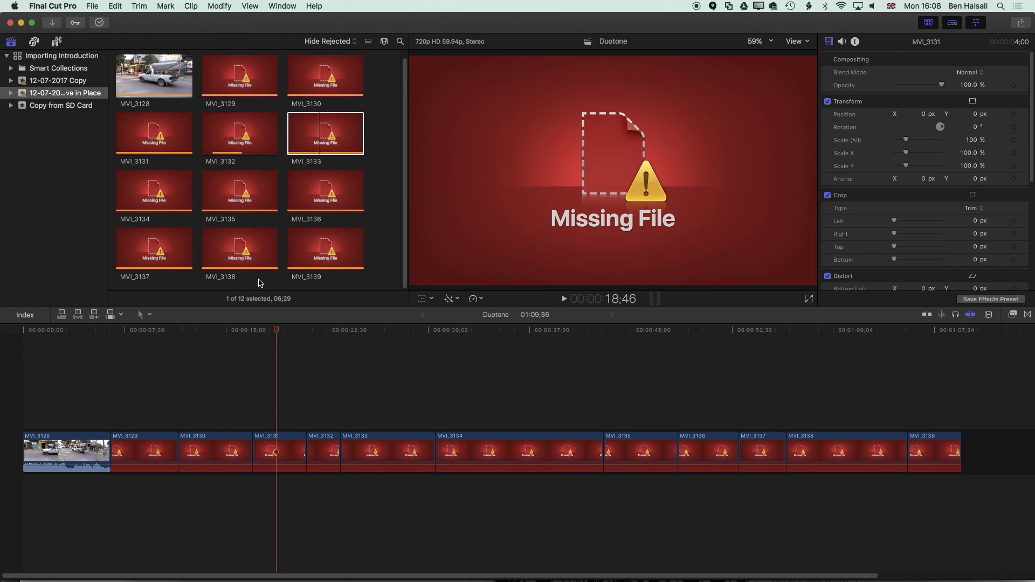
pyautogui.moveTo(218, 90)
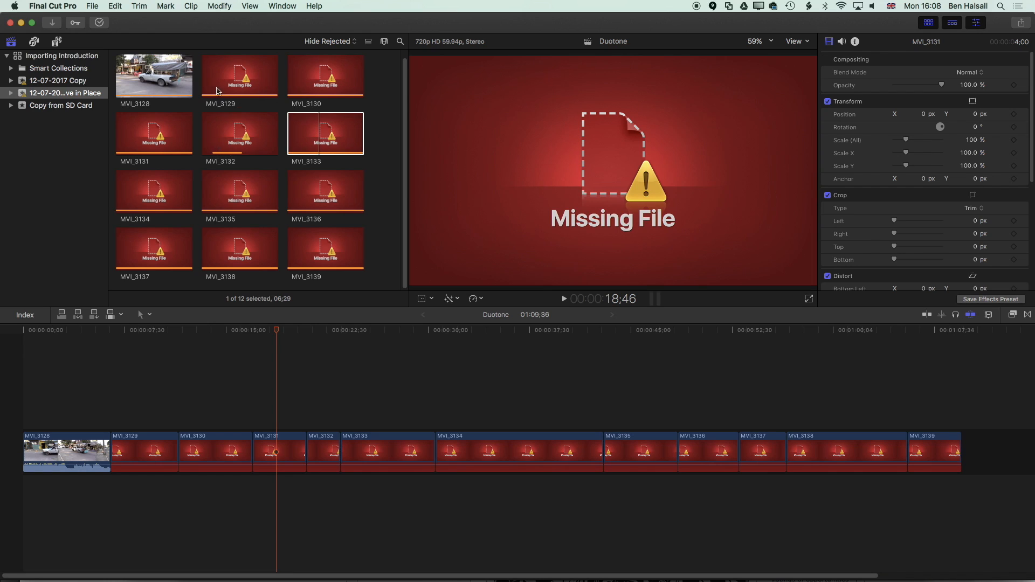
pyautogui.click(91, 7)
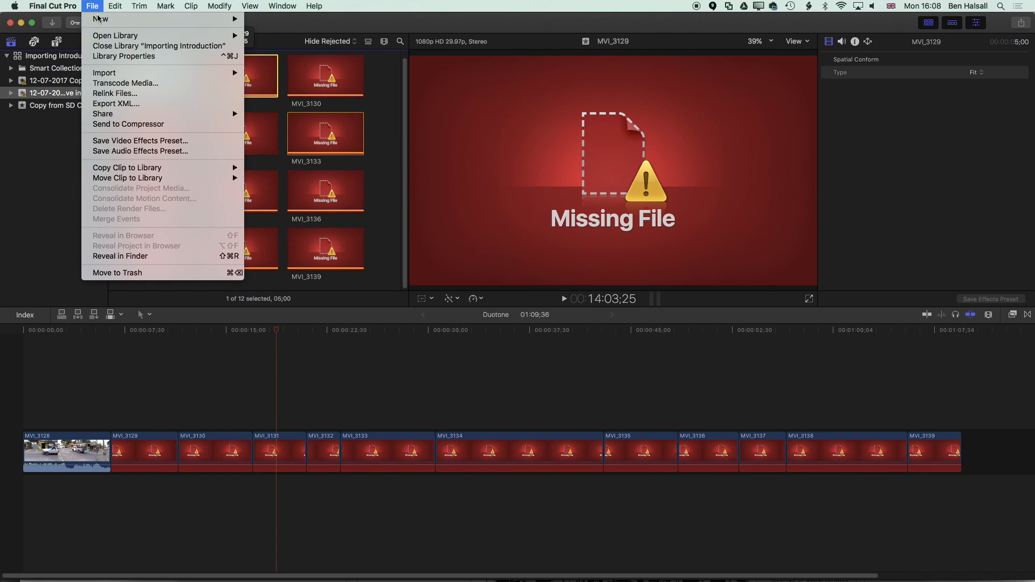
# Start Relink Files for MVI_3129 and begin locating its replacement media
pyautogui.click(114, 94)
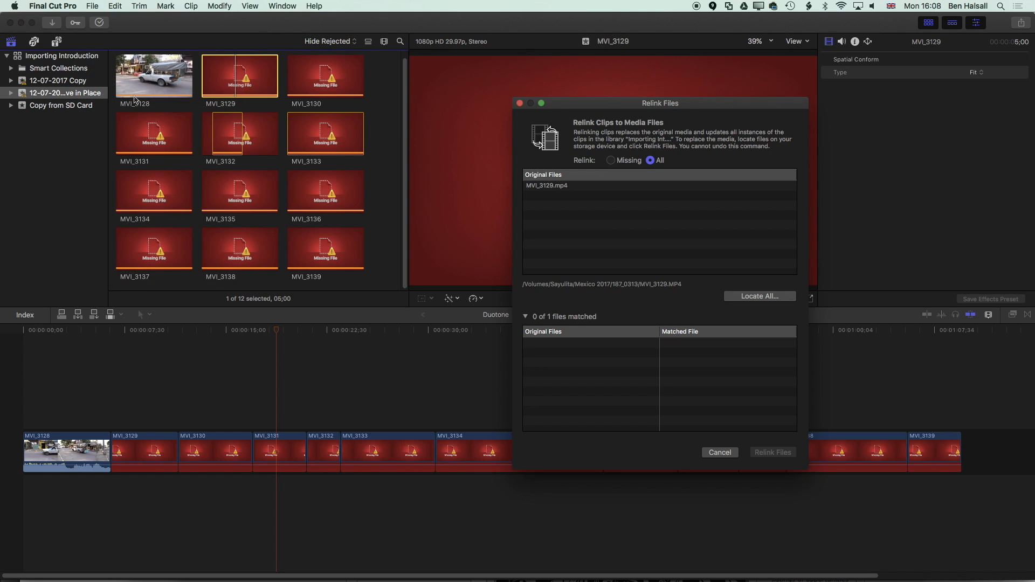
pyautogui.moveTo(563, 207)
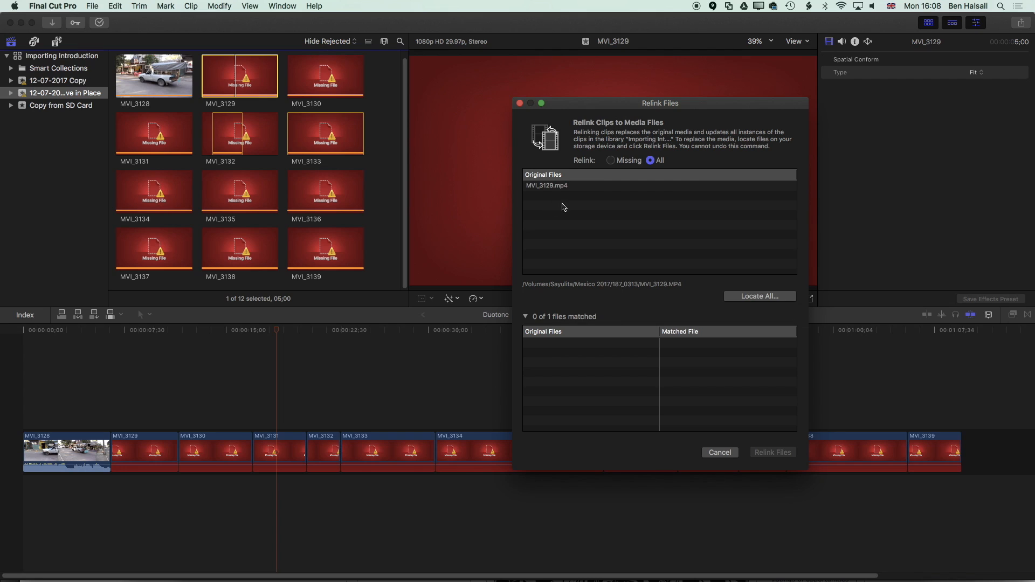
pyautogui.moveTo(572, 186)
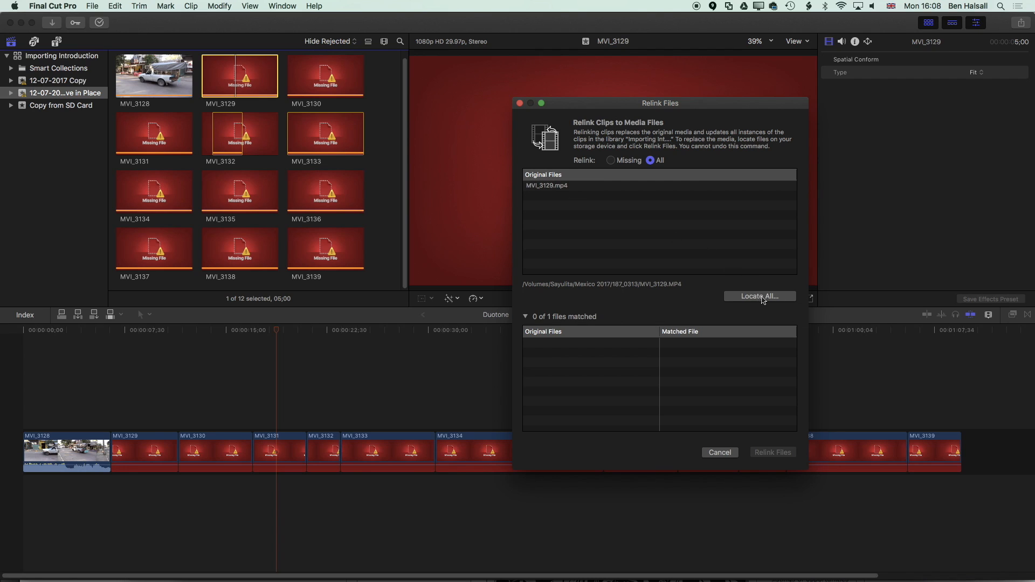
pyautogui.click(760, 296)
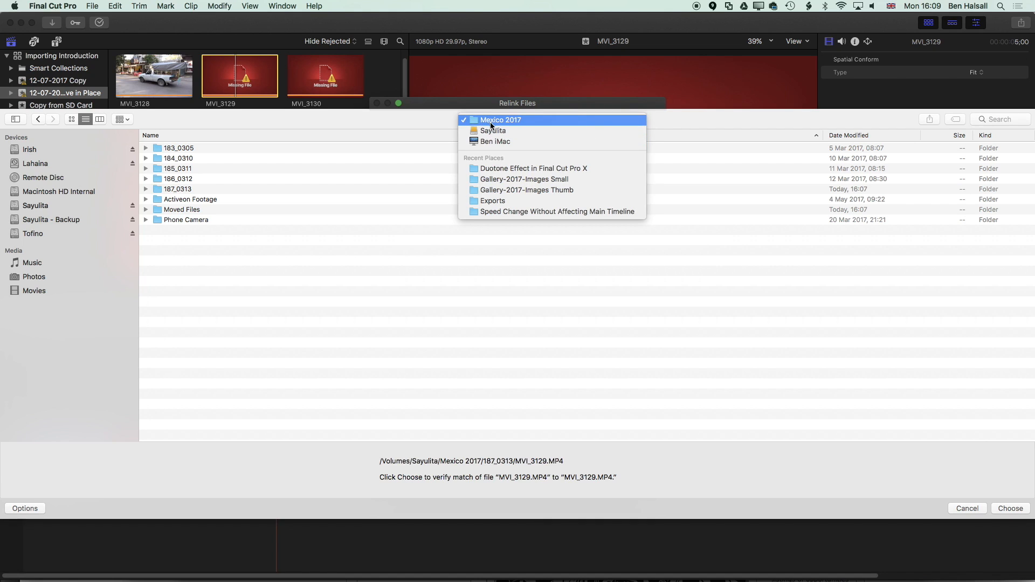
# Match MVI_3129 to MVI_3129.MP4 in the Moved Files folder
pyautogui.click(500, 120)
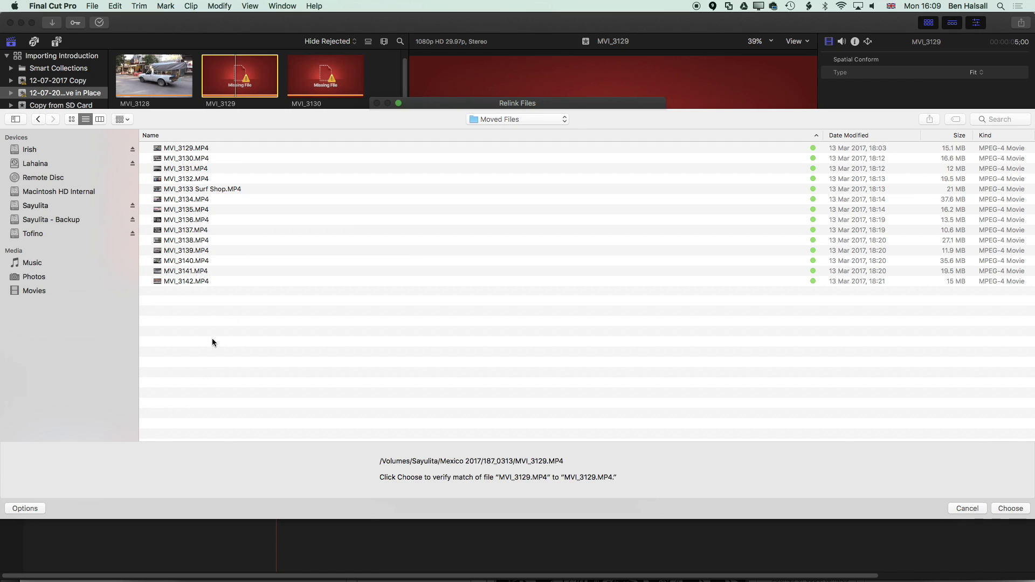
pyautogui.moveTo(221, 353)
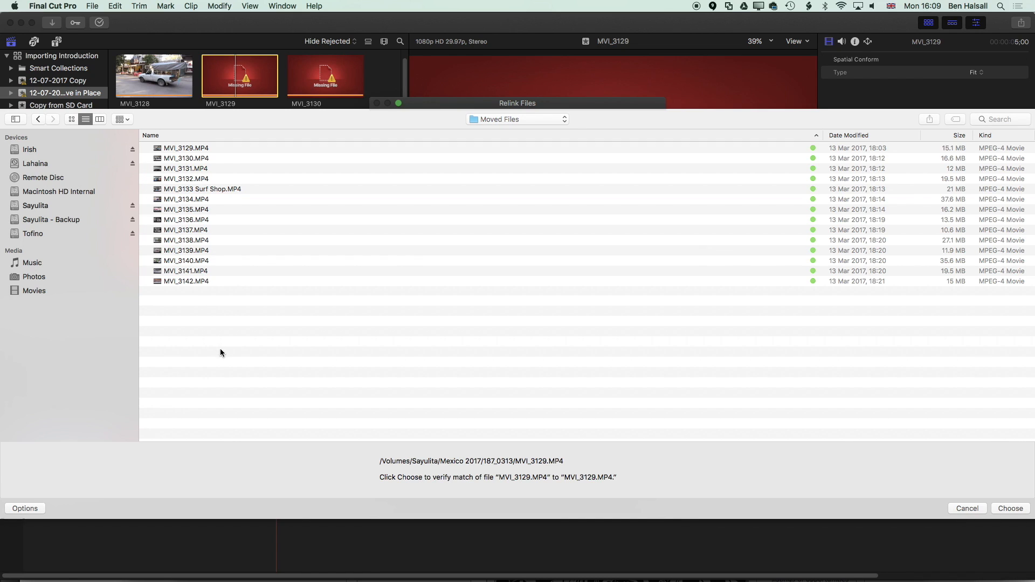
pyautogui.moveTo(538, 479)
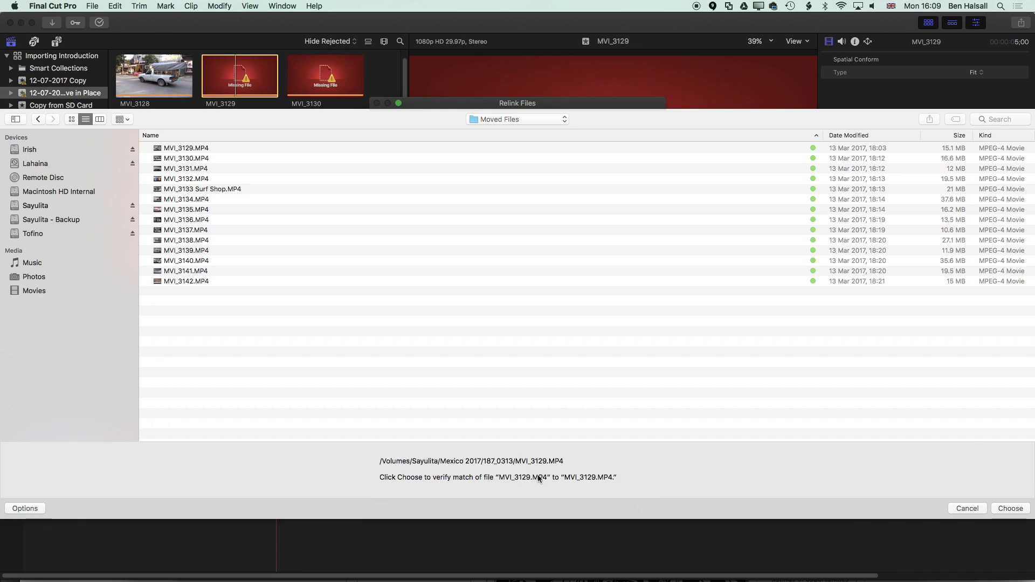
pyautogui.click(187, 147)
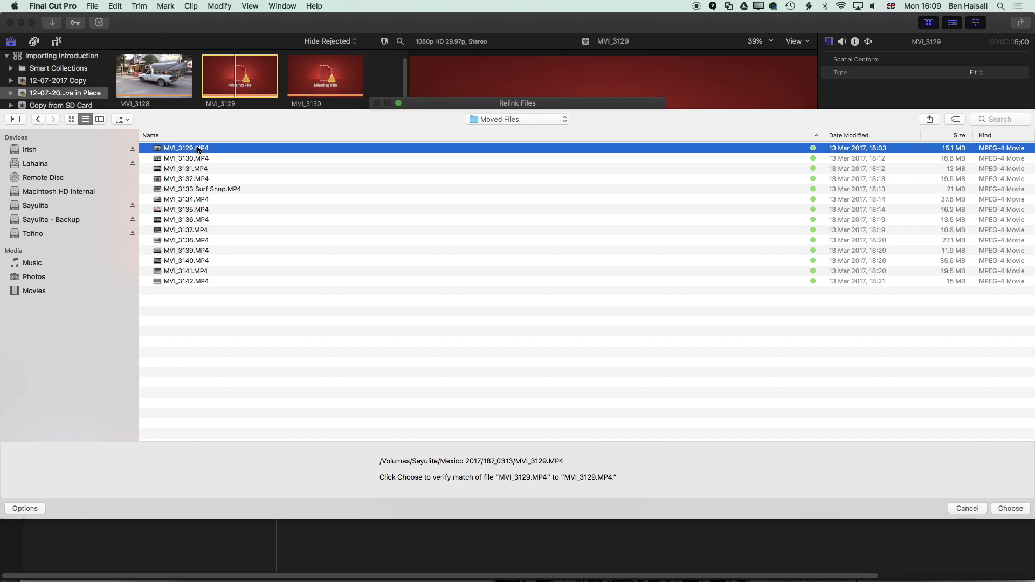
pyautogui.click(1009, 508)
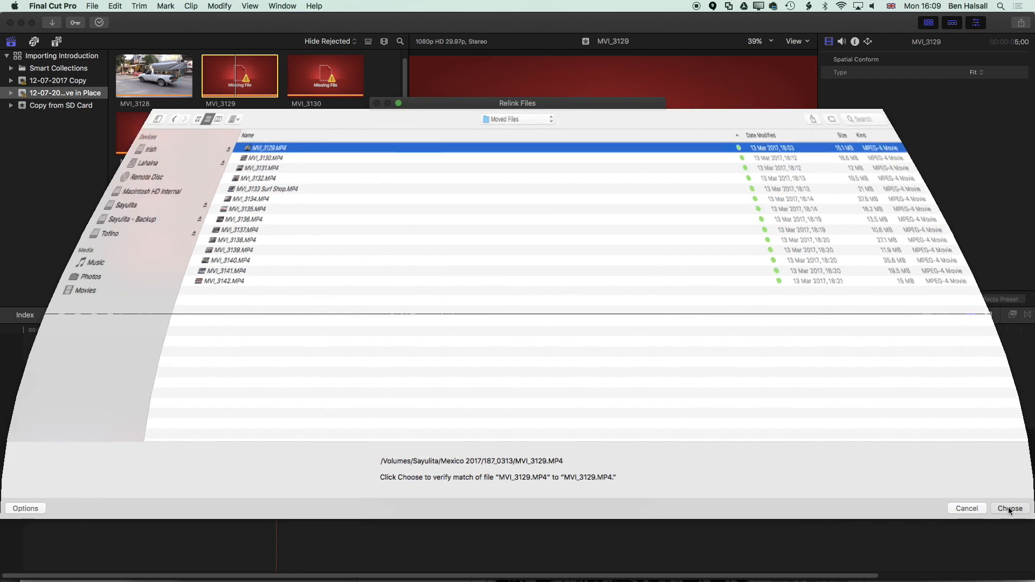
pyautogui.click(1009, 507)
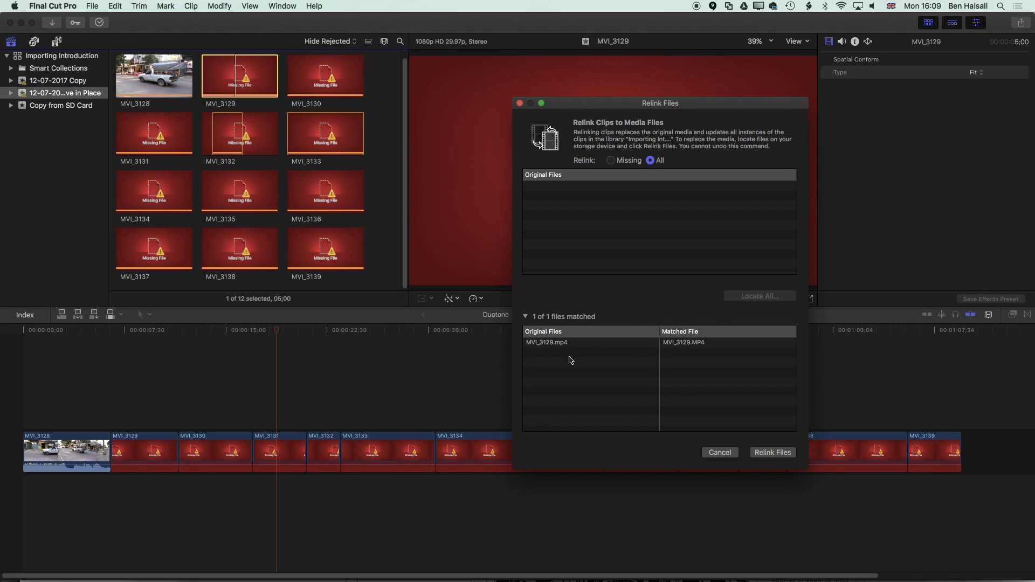
pyautogui.moveTo(548, 369)
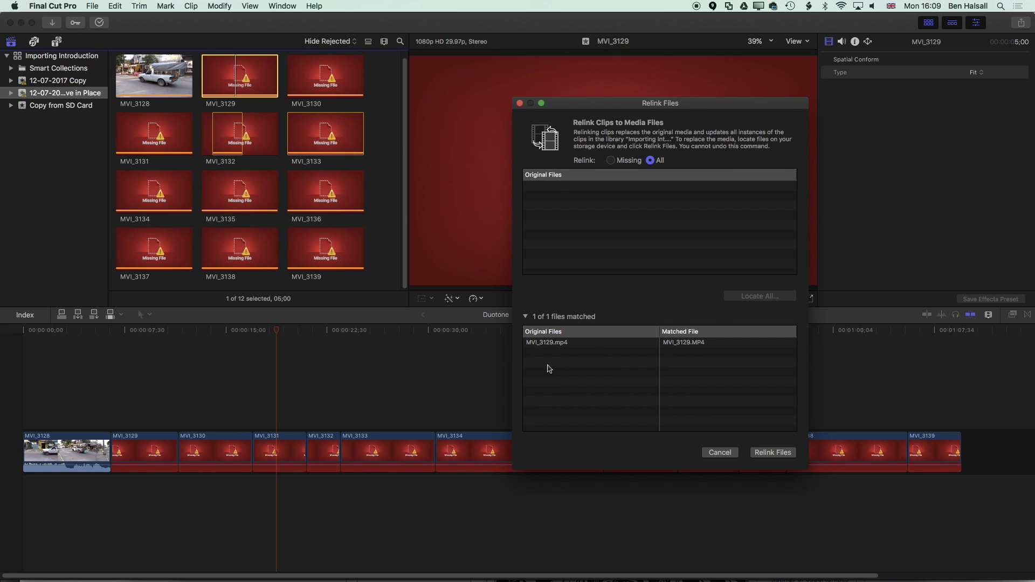
pyautogui.moveTo(628, 376)
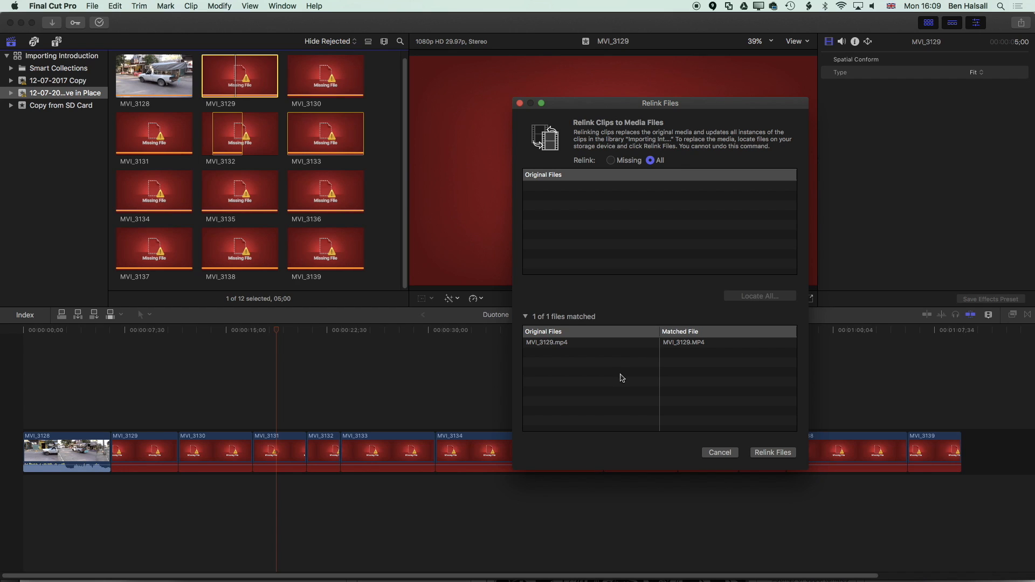
pyautogui.moveTo(772, 451)
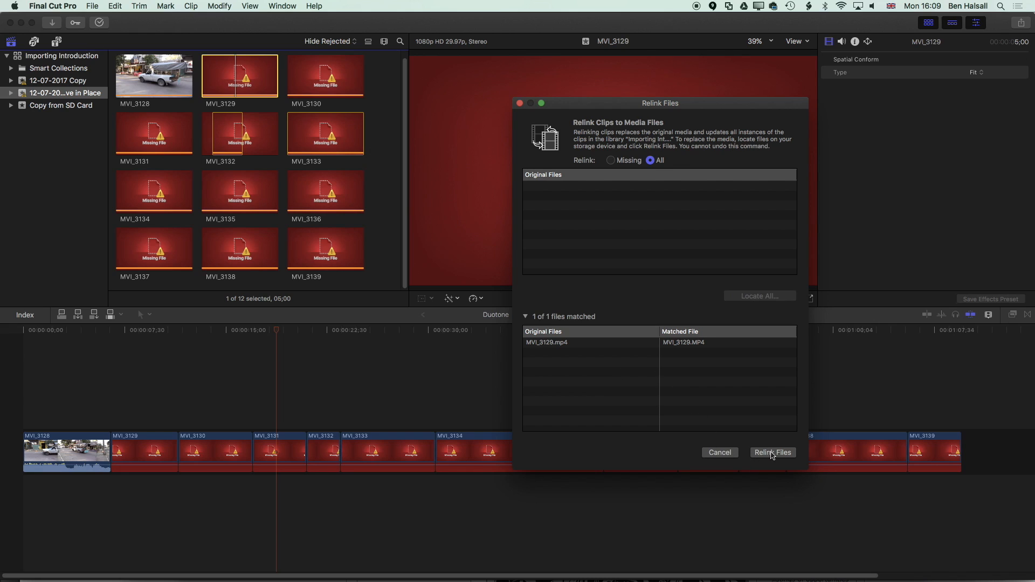
pyautogui.moveTo(254, 90)
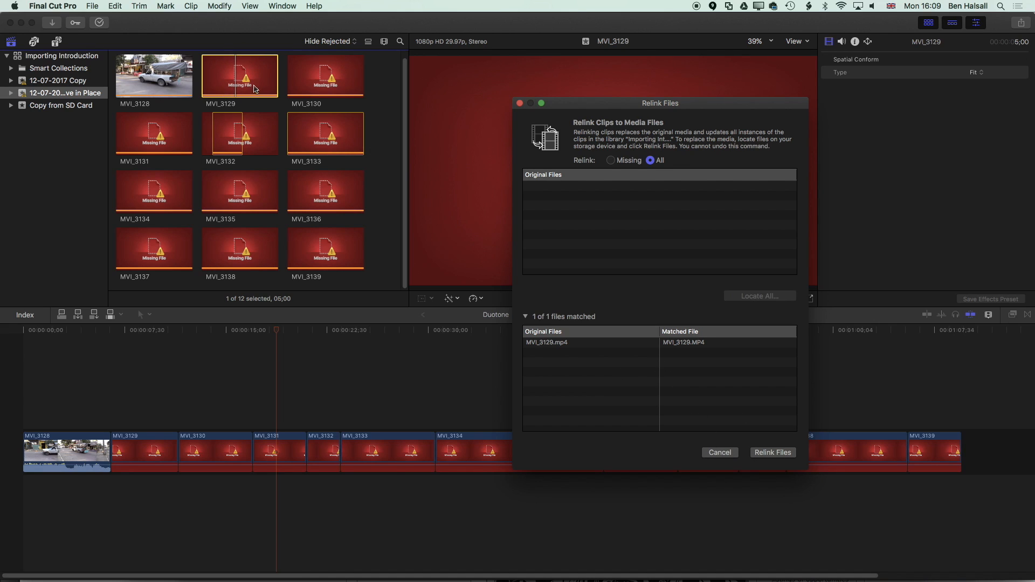
# Relink MVI_3129 so its thumbnails show real footage
pyautogui.click(772, 452)
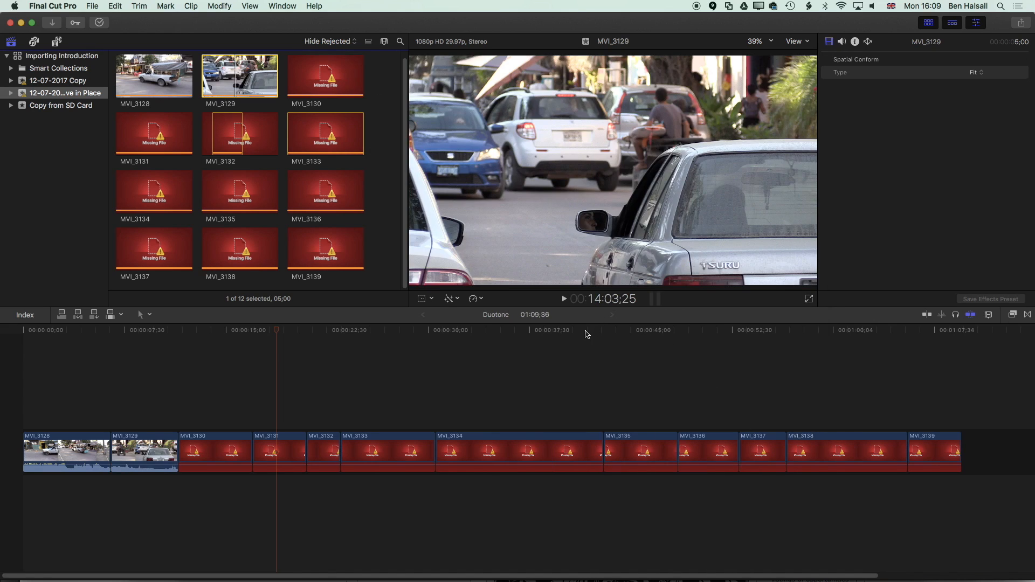
pyautogui.moveTo(564, 342)
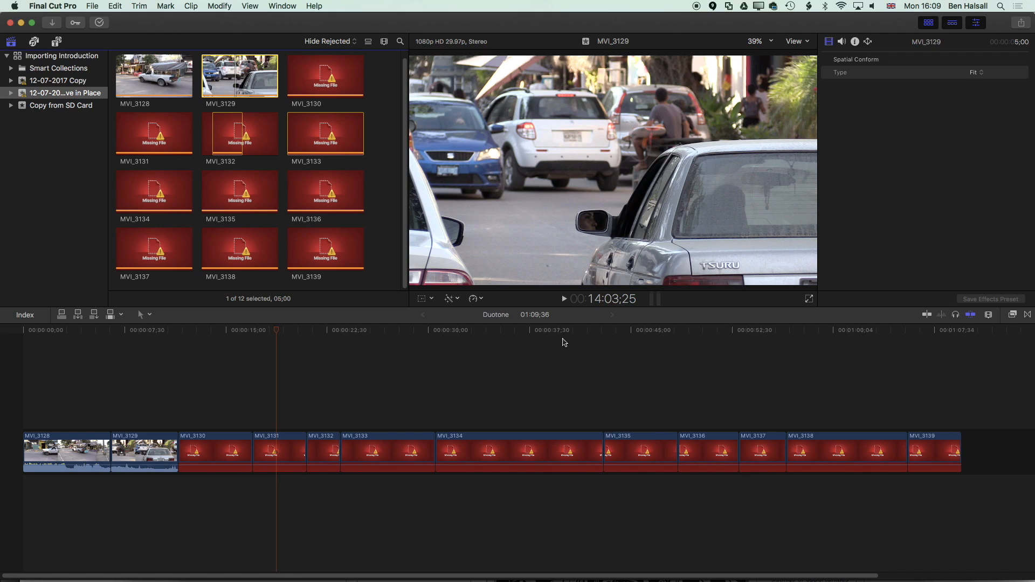
pyautogui.moveTo(385, 98)
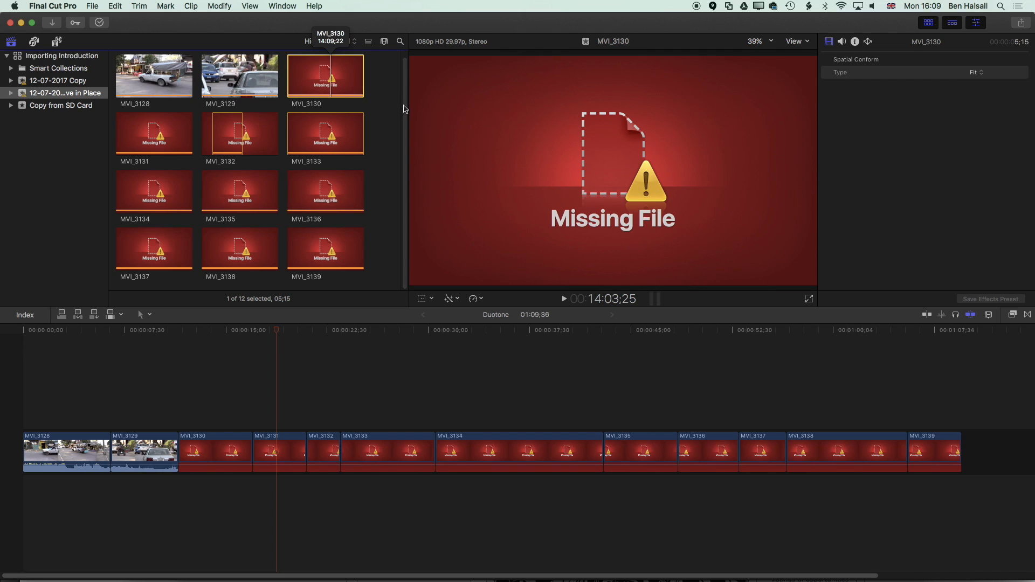
pyautogui.moveTo(328, 258)
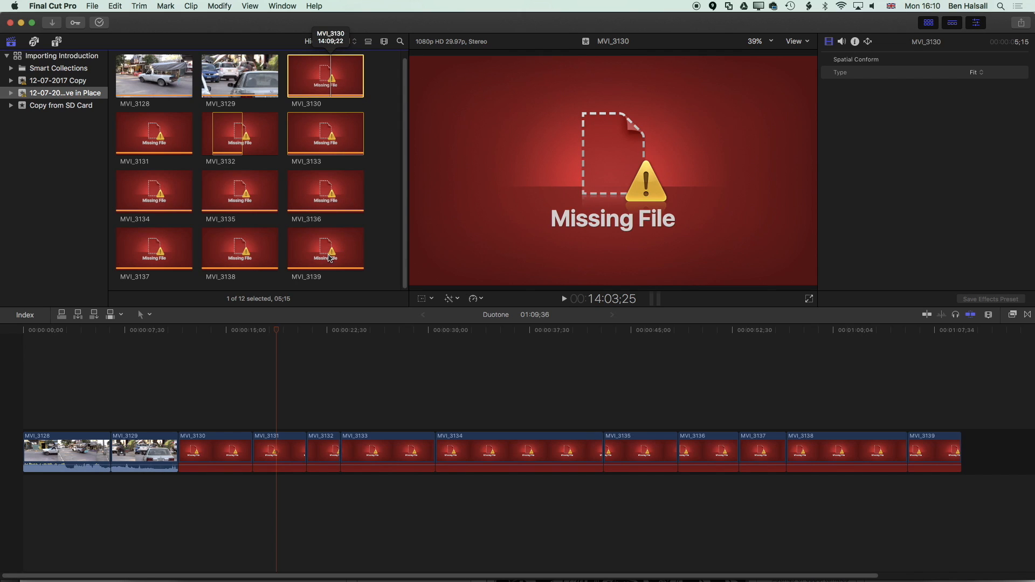
# Select missing clips MVI_3130–MVI_3139 and start locating their replacement media
pyautogui.click(324, 249)
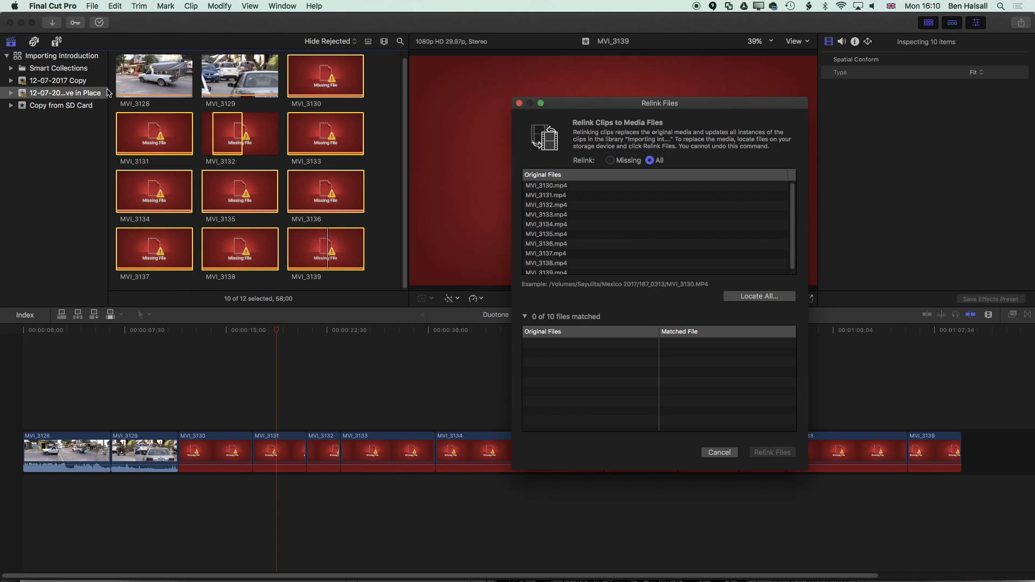
pyautogui.moveTo(575, 207)
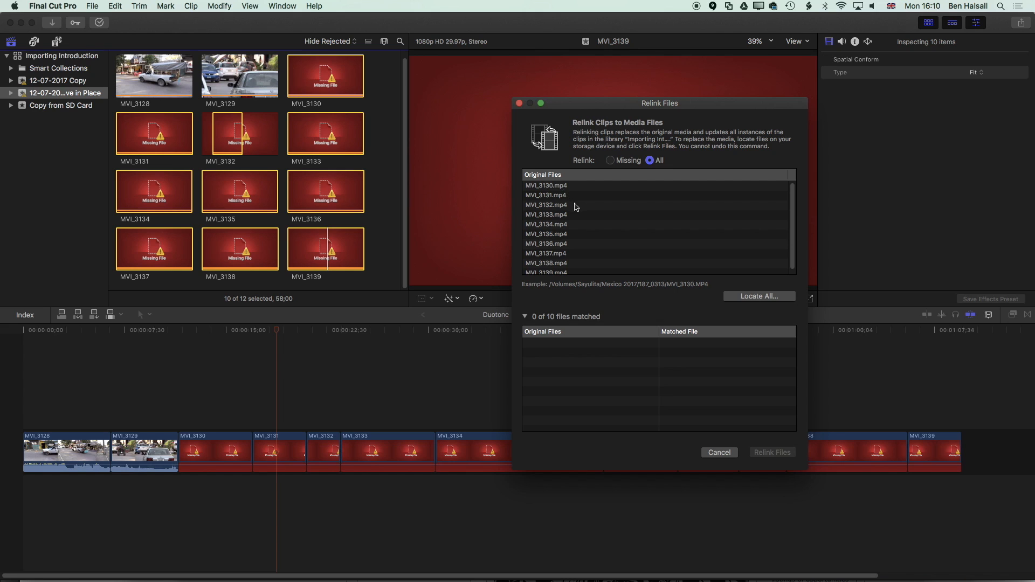
pyautogui.click(758, 296)
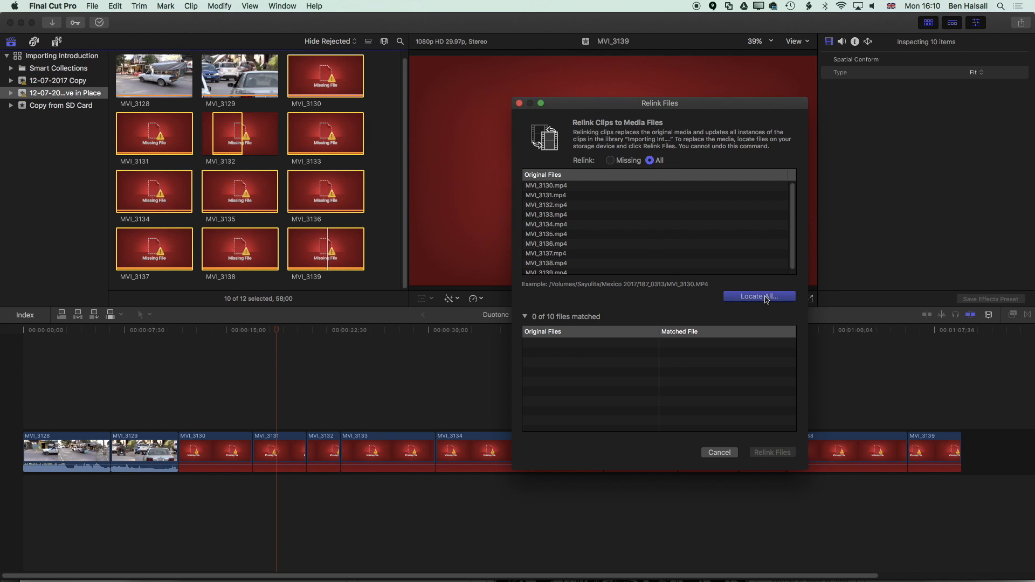
# Match all ten clips to MVI_3130.MP4 and its siblings in the Moved Files folder
pyautogui.click(758, 295)
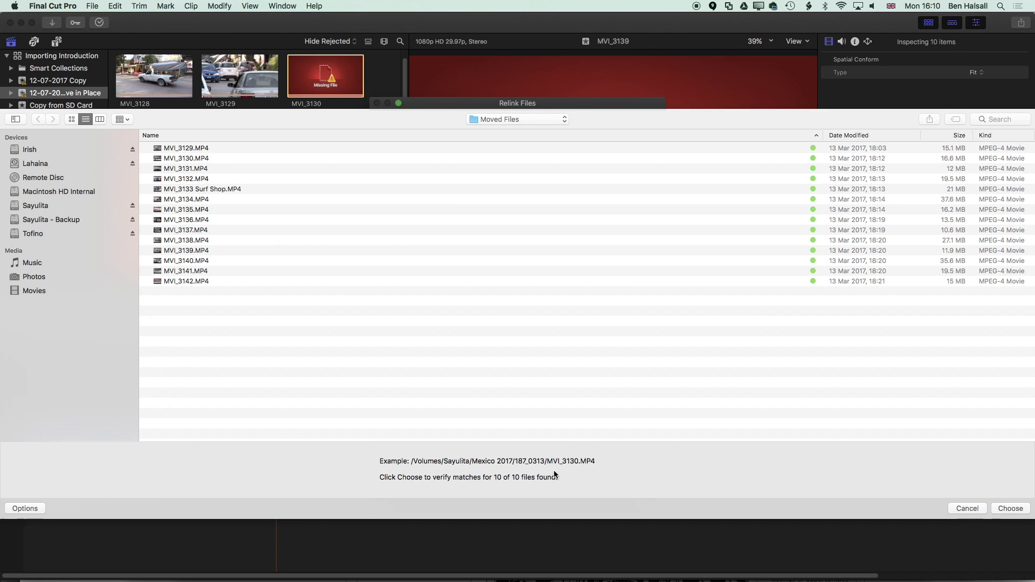
pyautogui.moveTo(558, 481)
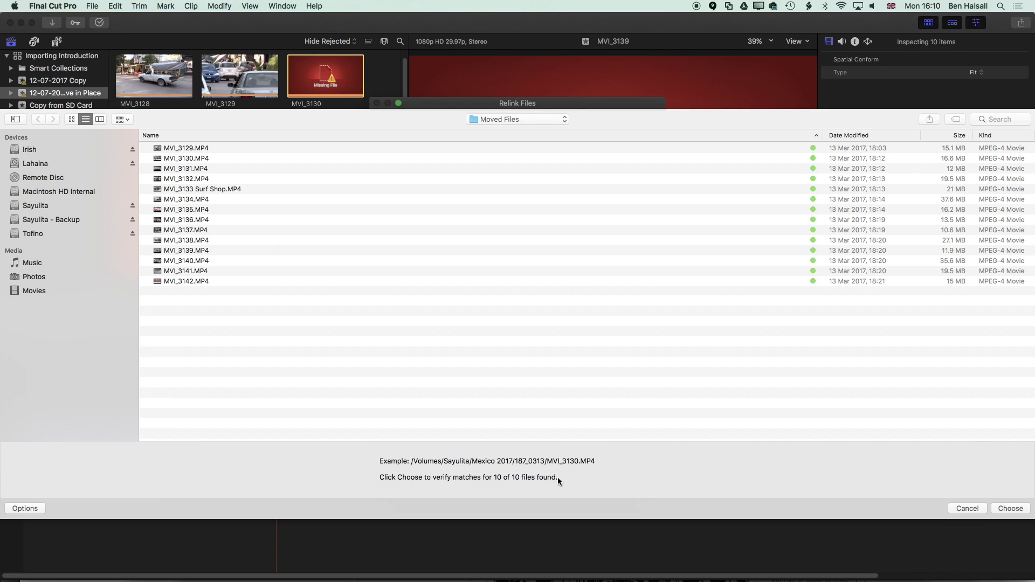
pyautogui.moveTo(519, 173)
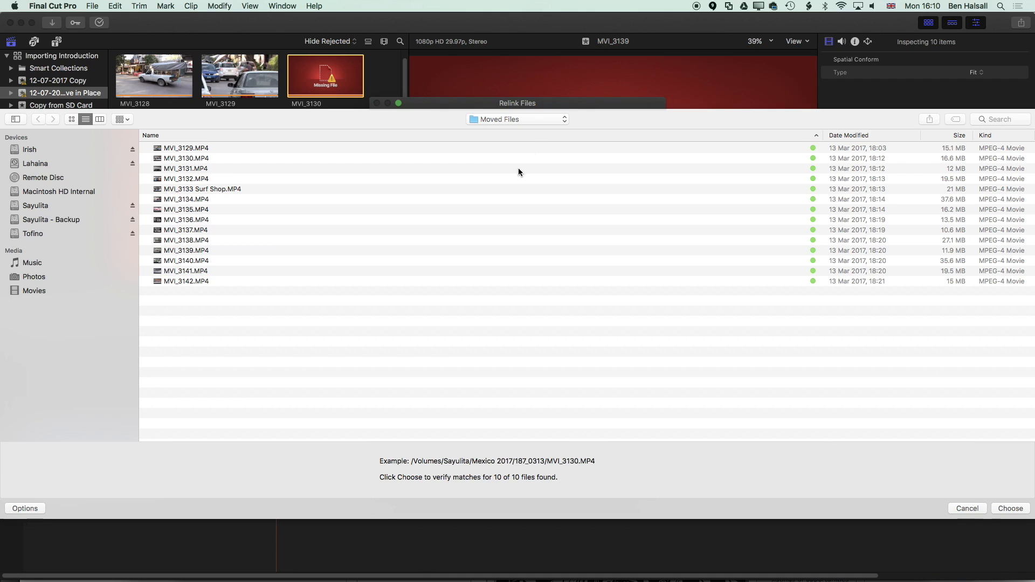
pyautogui.moveTo(181, 160)
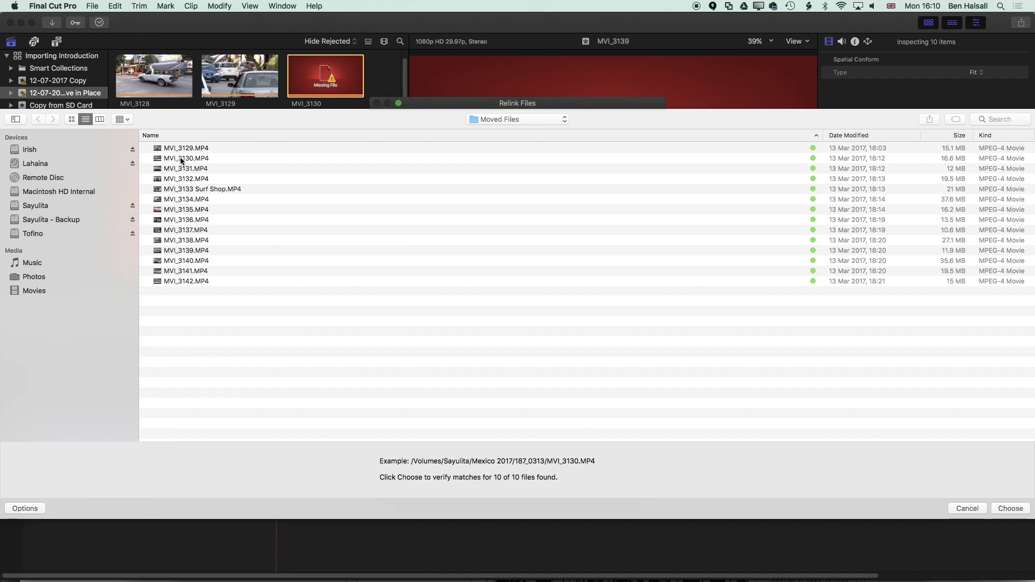
pyautogui.click(185, 157)
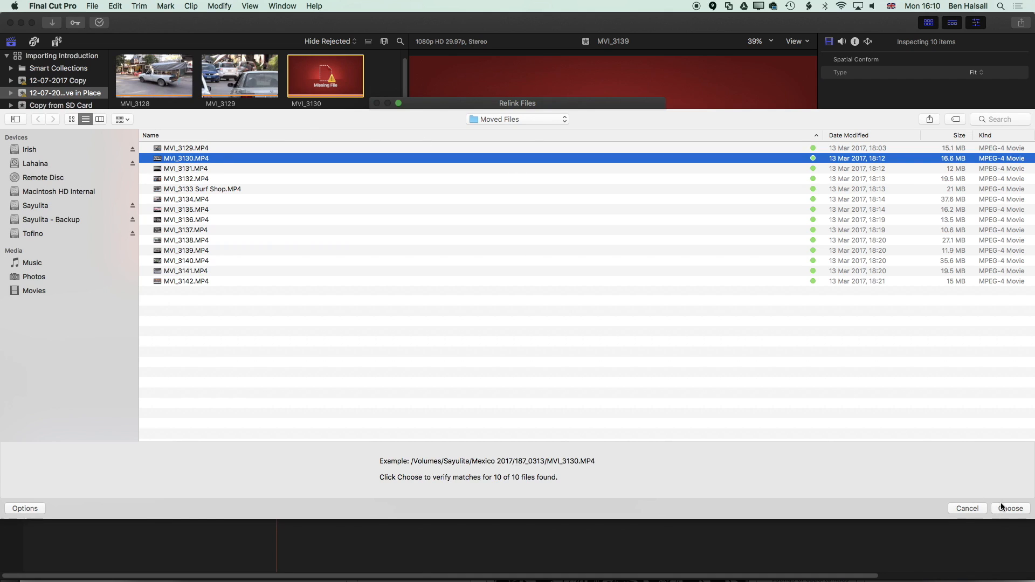
pyautogui.click(1011, 507)
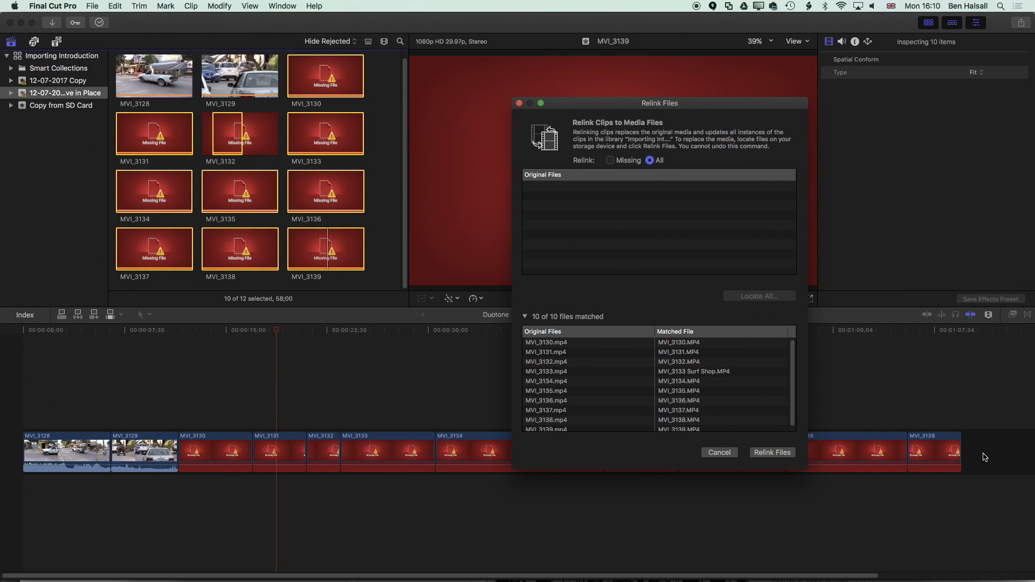
pyautogui.moveTo(591, 336)
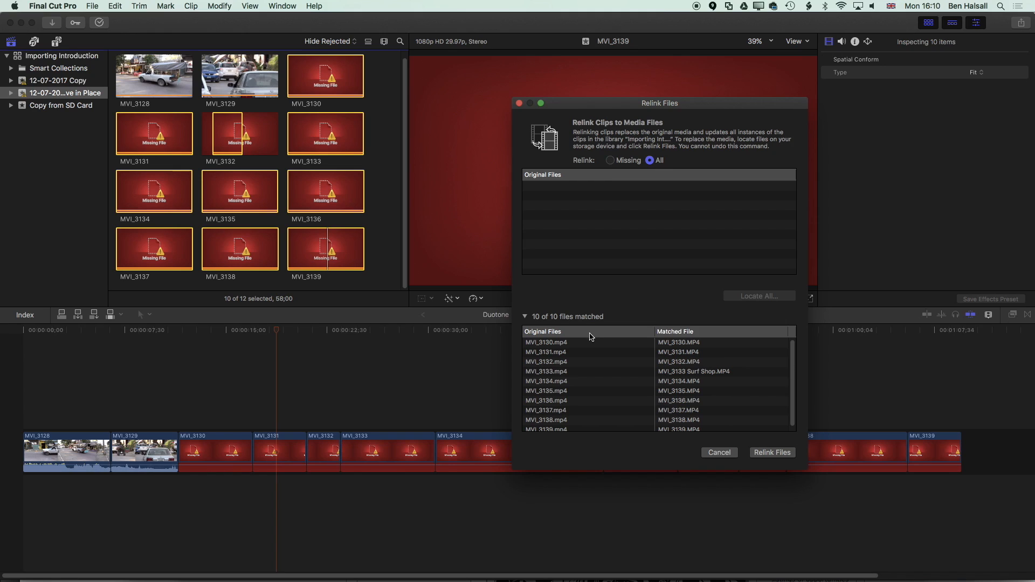
pyautogui.moveTo(595, 353)
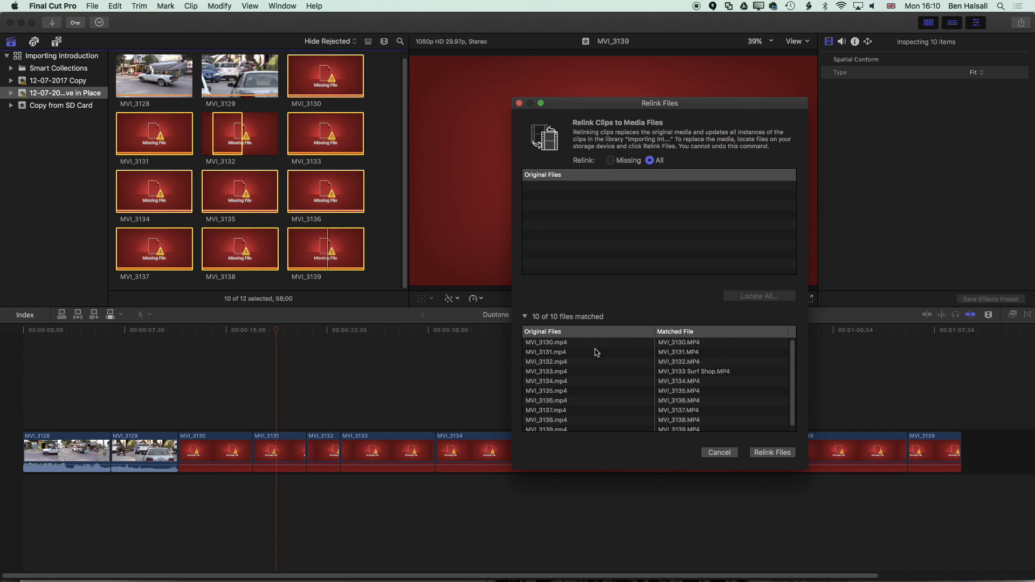
pyautogui.moveTo(596, 367)
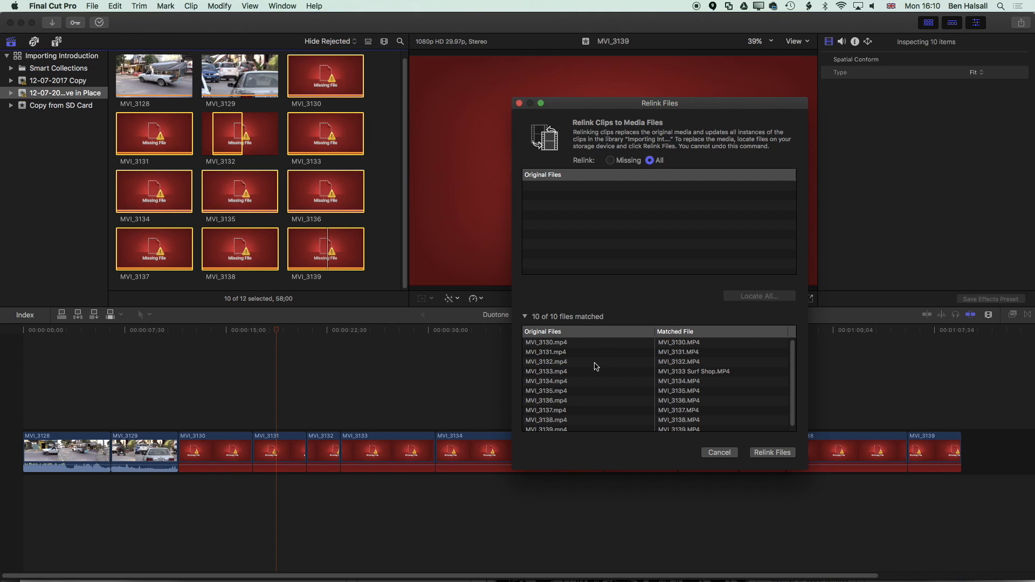
pyautogui.moveTo(590, 369)
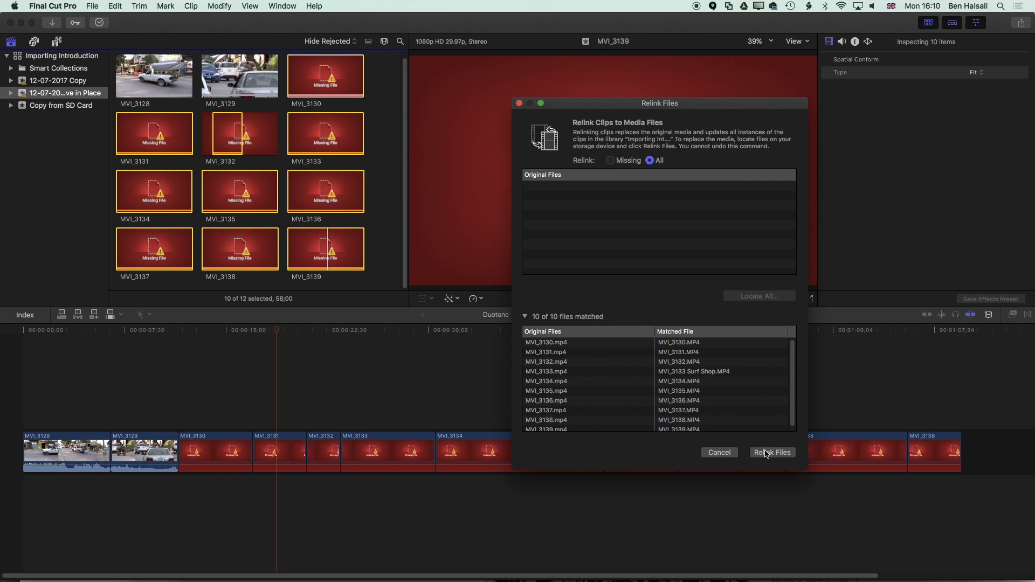
# Relink clips MVI_3130–MVI_3139 so browser and timeline show real footage
pyautogui.click(771, 452)
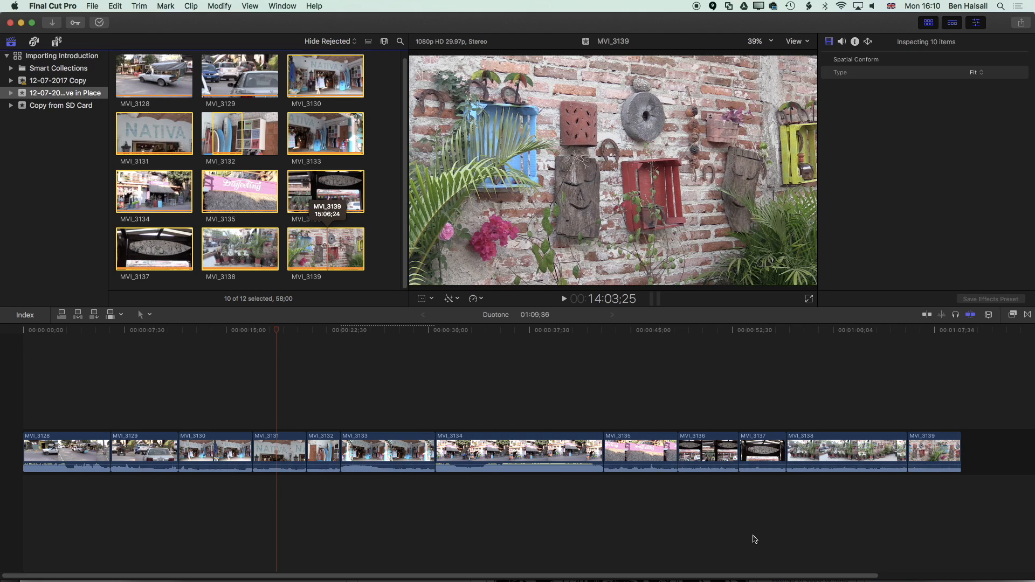
pyautogui.moveTo(731, 549)
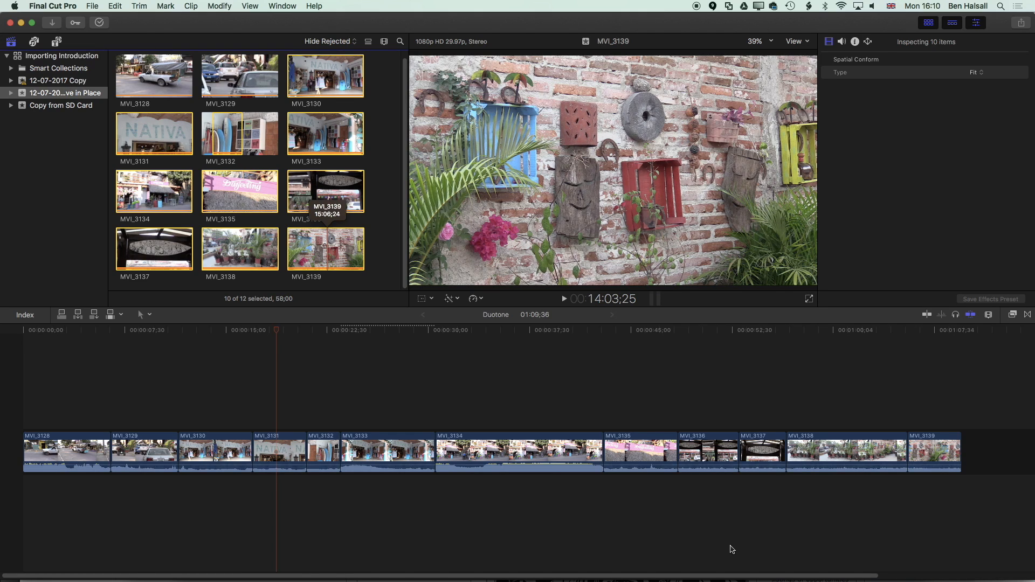
pyautogui.moveTo(718, 546)
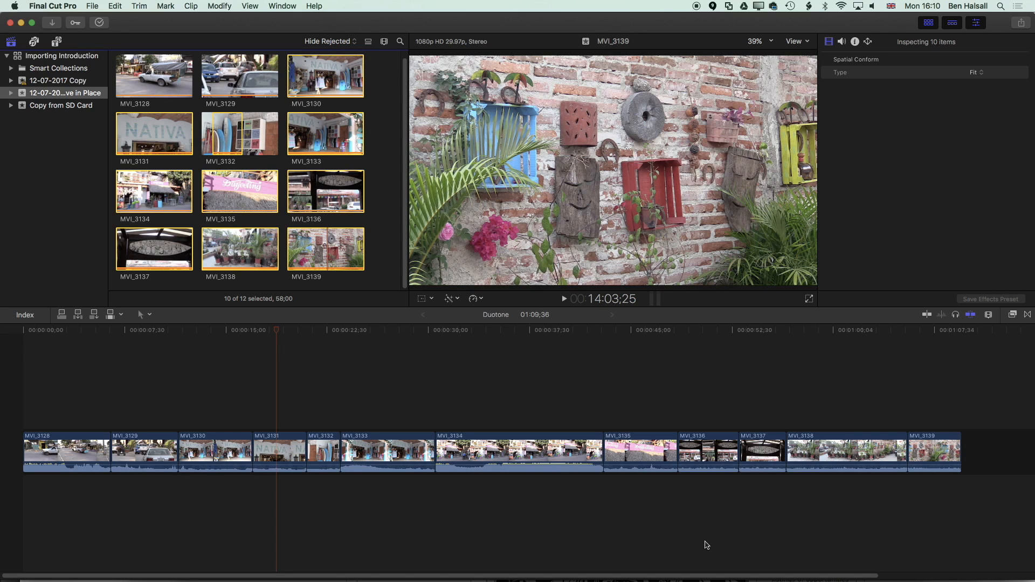
pyautogui.moveTo(703, 543)
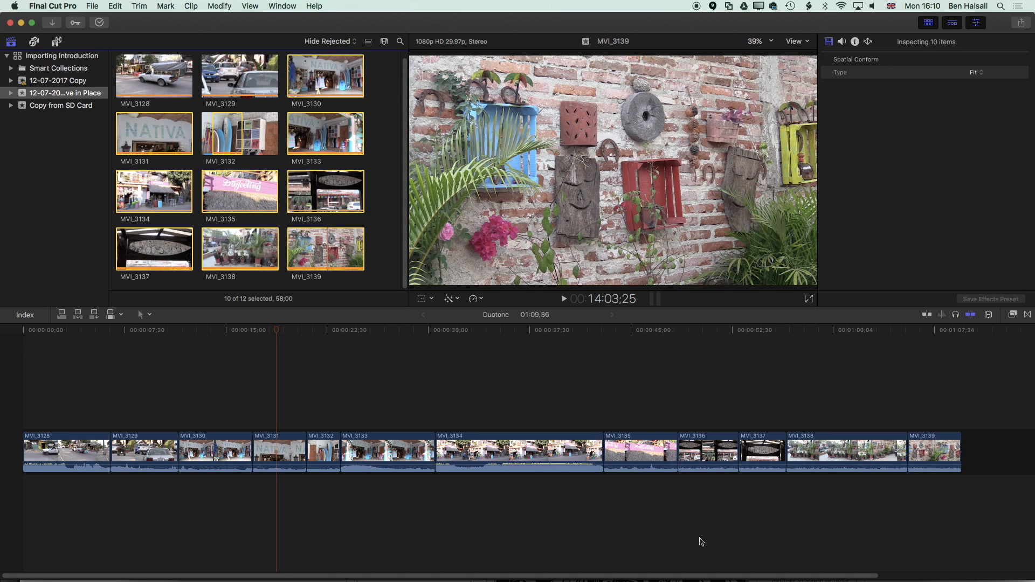
pyautogui.click(280, 452)
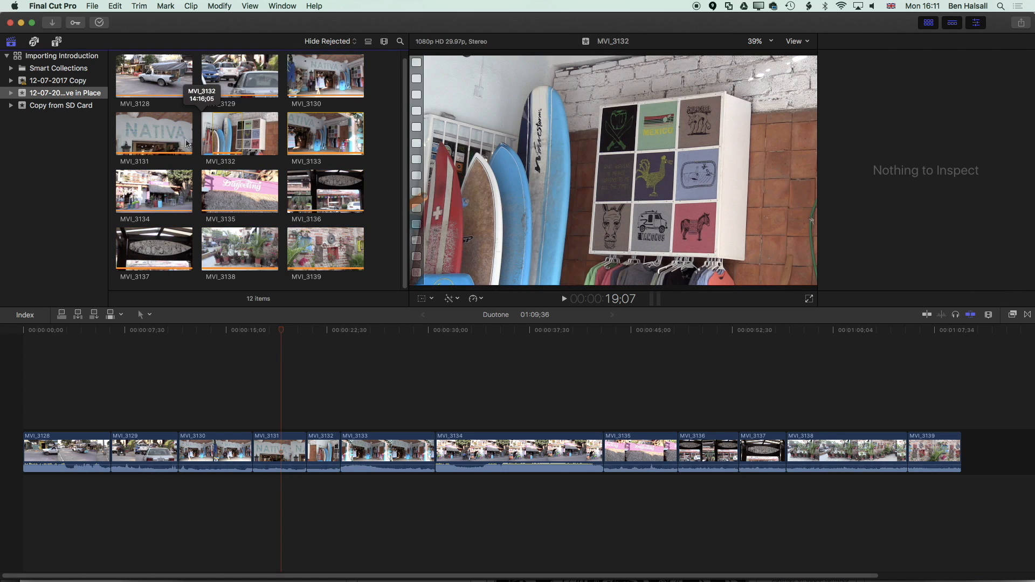
pyautogui.click(154, 133)
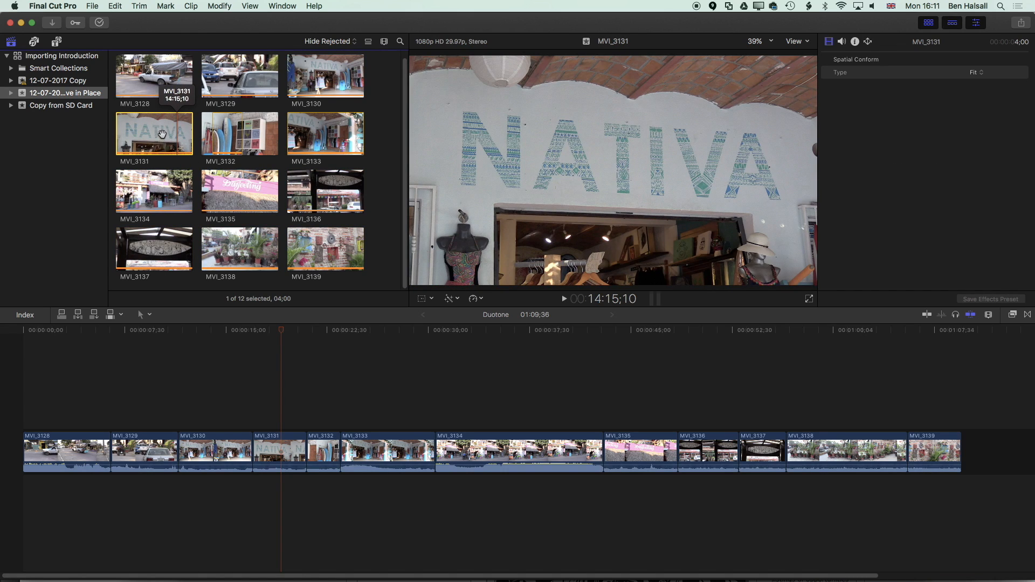
pyautogui.rightClick(154, 134)
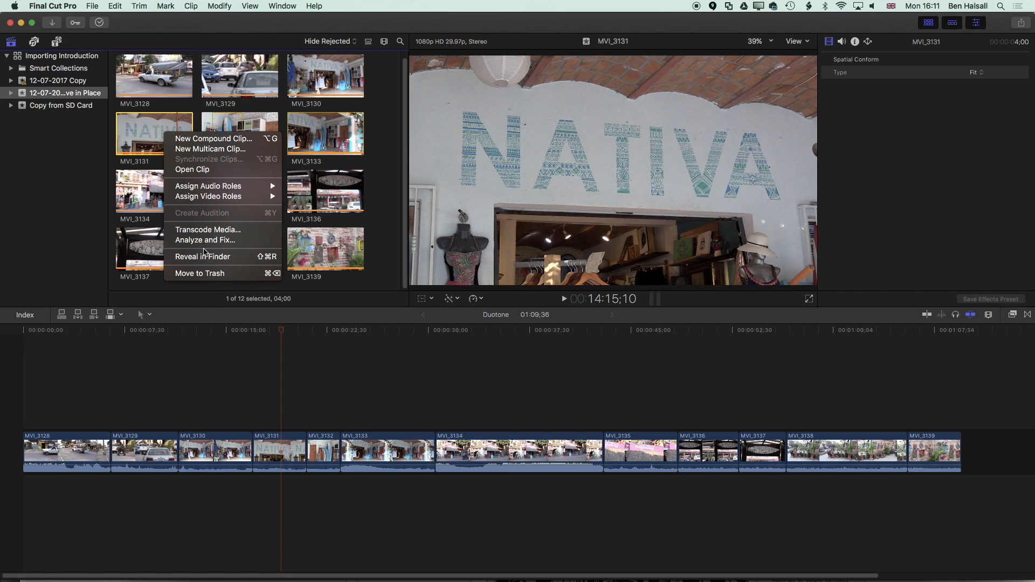
pyautogui.click(202, 256)
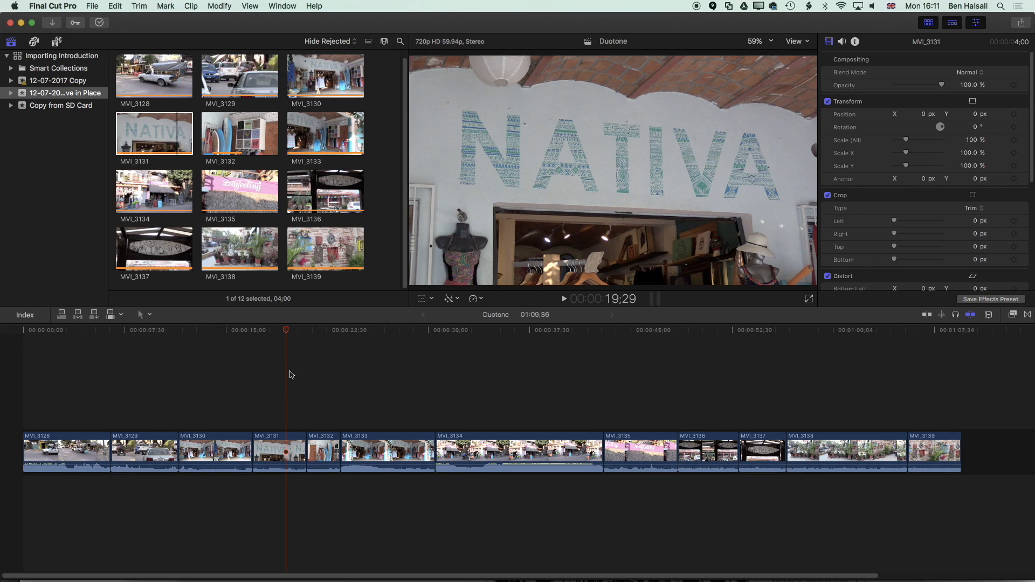
pyautogui.moveTo(258, 330)
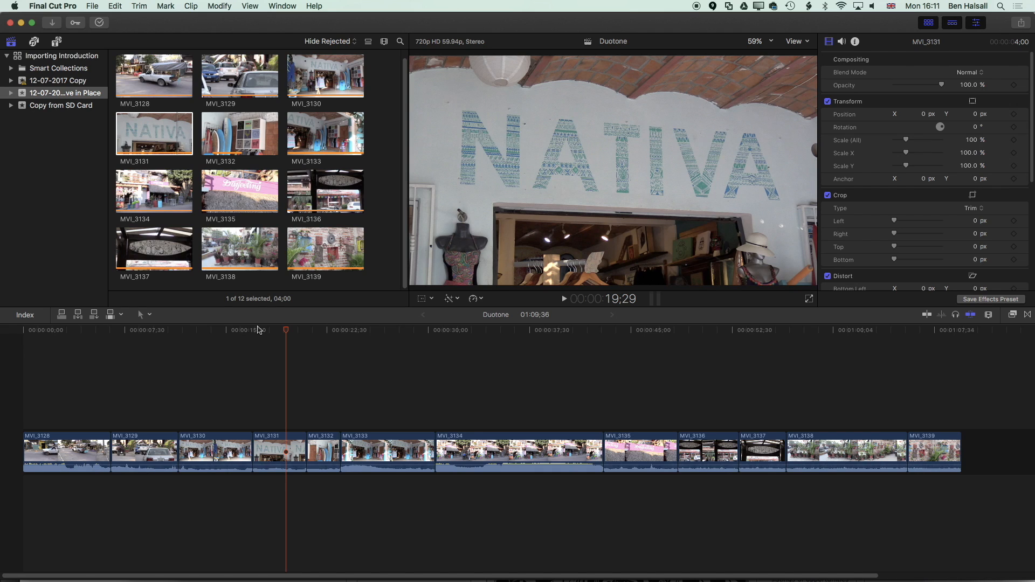
pyautogui.click(325, 330)
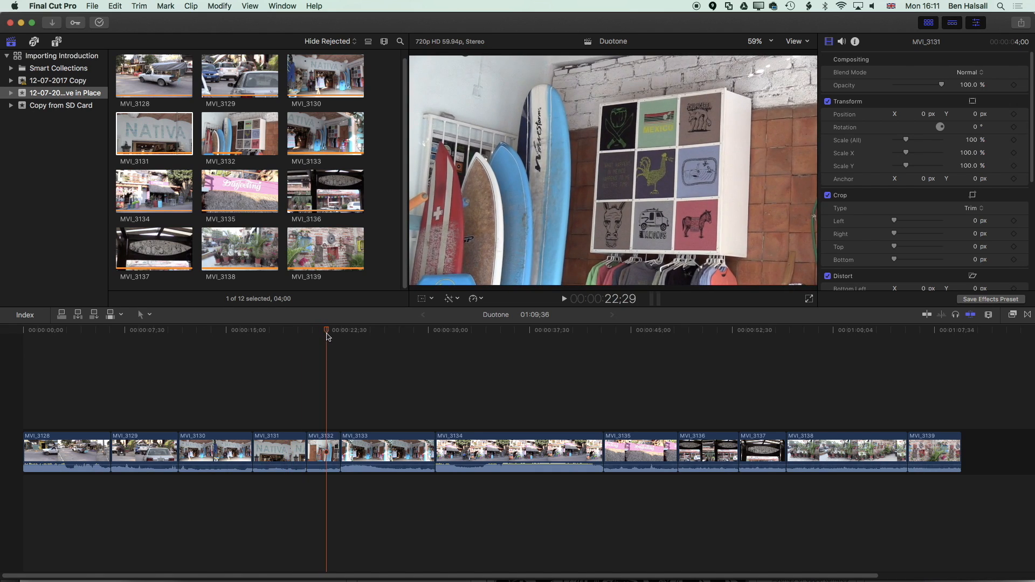
pyautogui.click(278, 451)
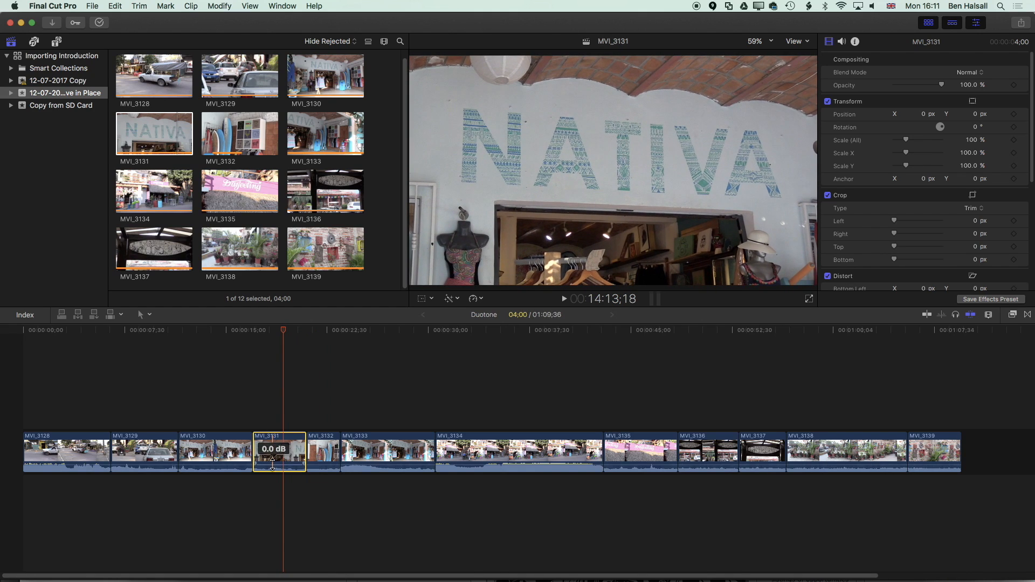